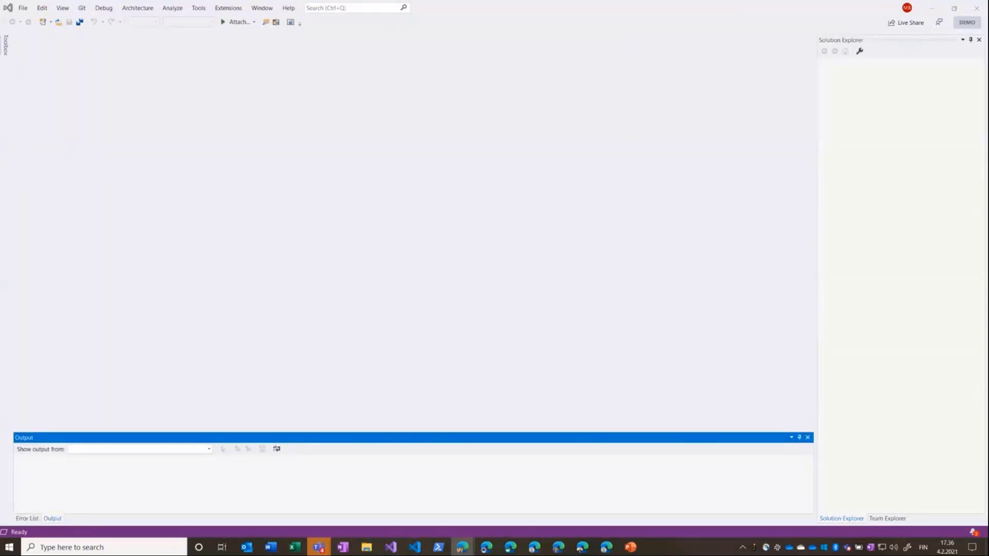
pyautogui.moveTo(332, 172)
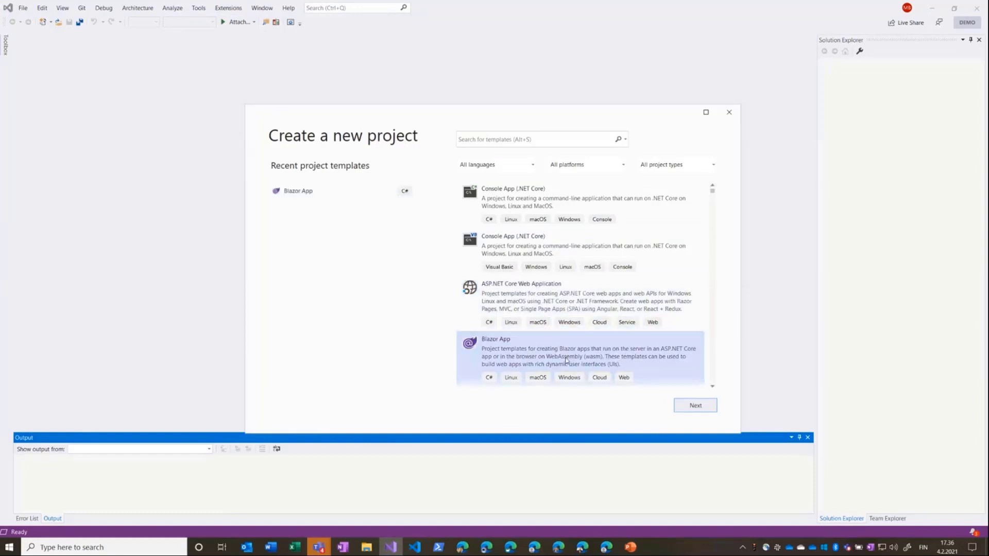
# Create TeamsAppDemo08 from the Blazor App template as a Blazor Server app.
pyautogui.click(694, 405)
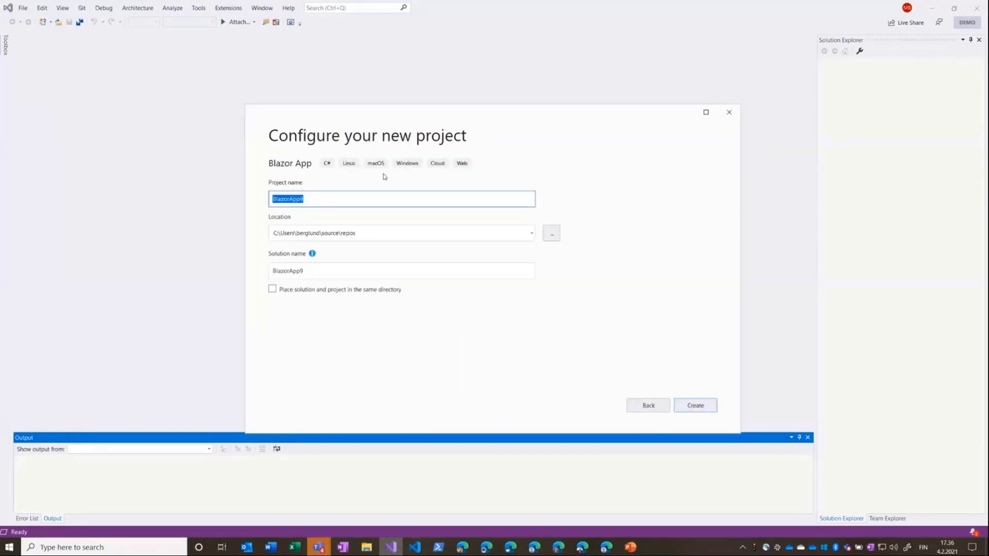
pyautogui.write('TeamsAppDemo08')
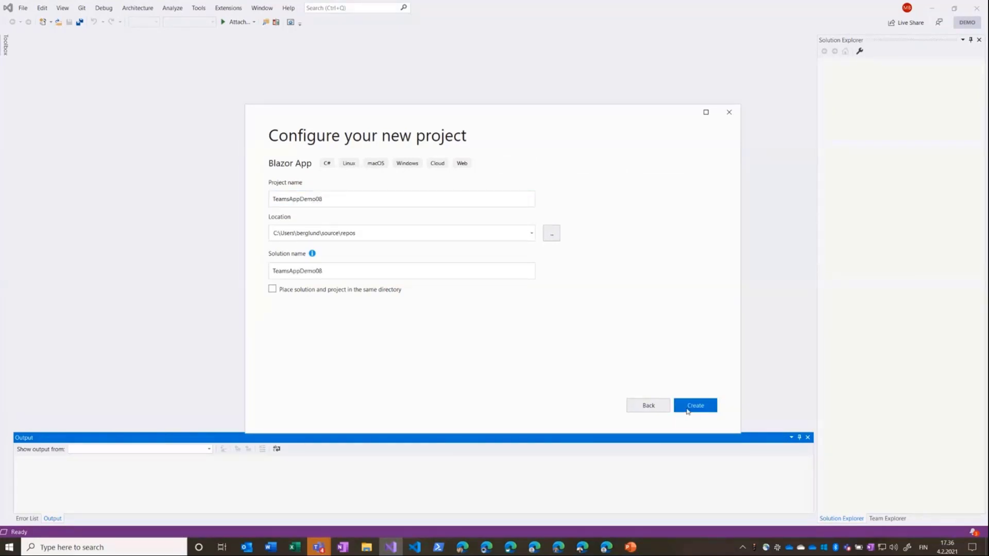
pyautogui.click(694, 405)
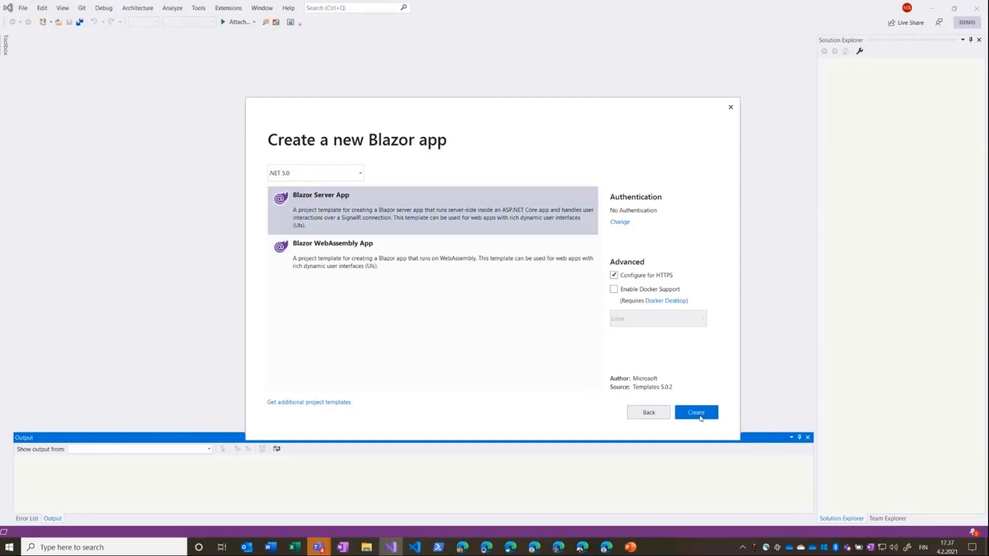
pyautogui.click(694, 412)
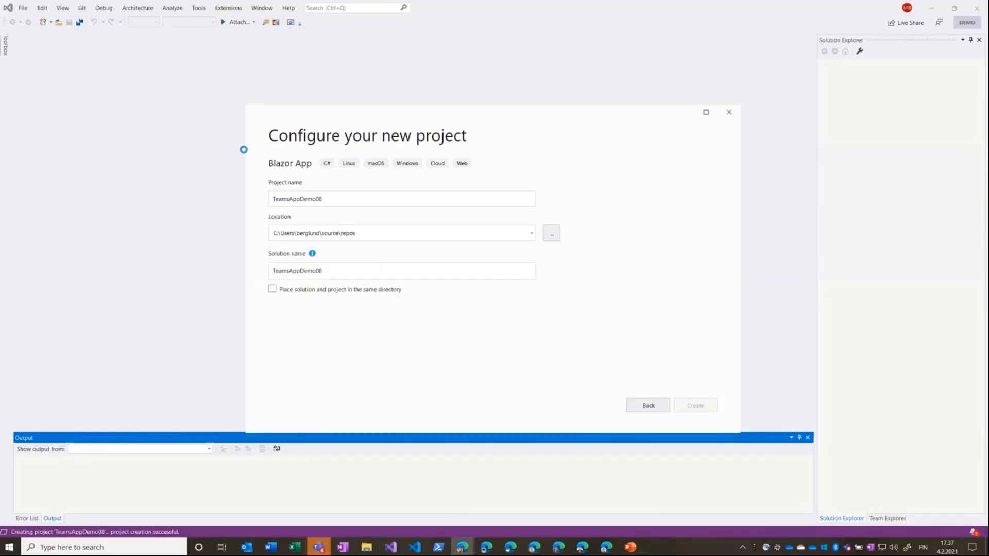
pyautogui.click(695, 405)
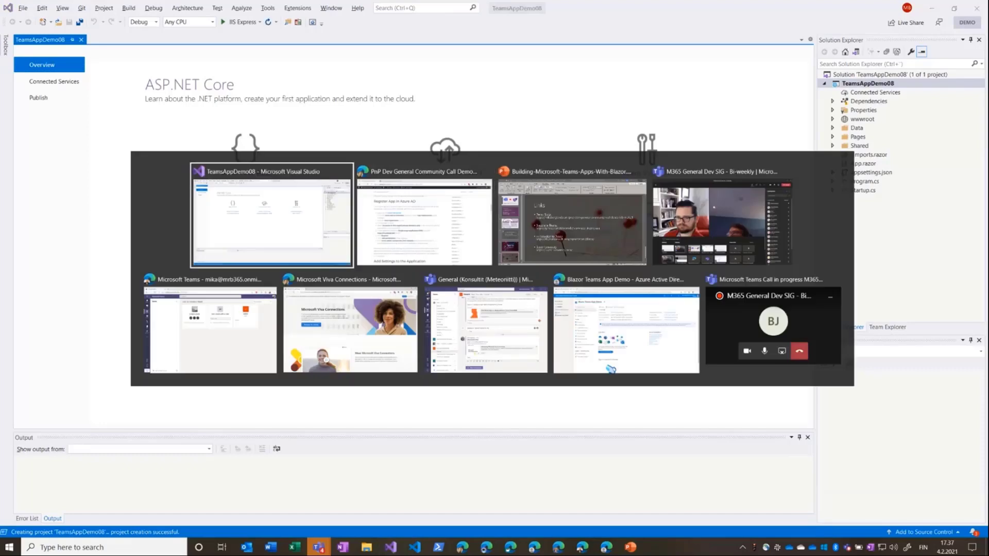
pyautogui.press('alt+tab')
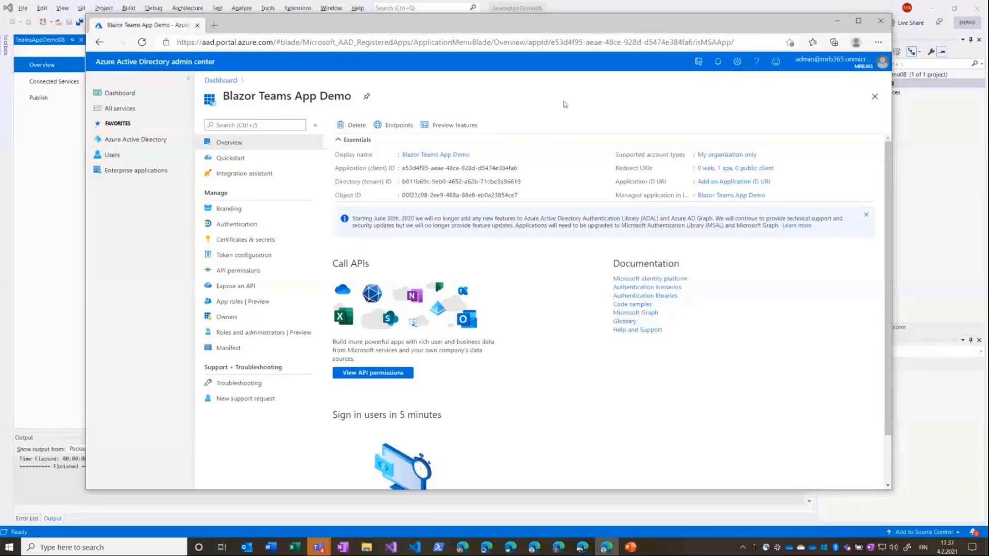
pyautogui.moveTo(559, 110)
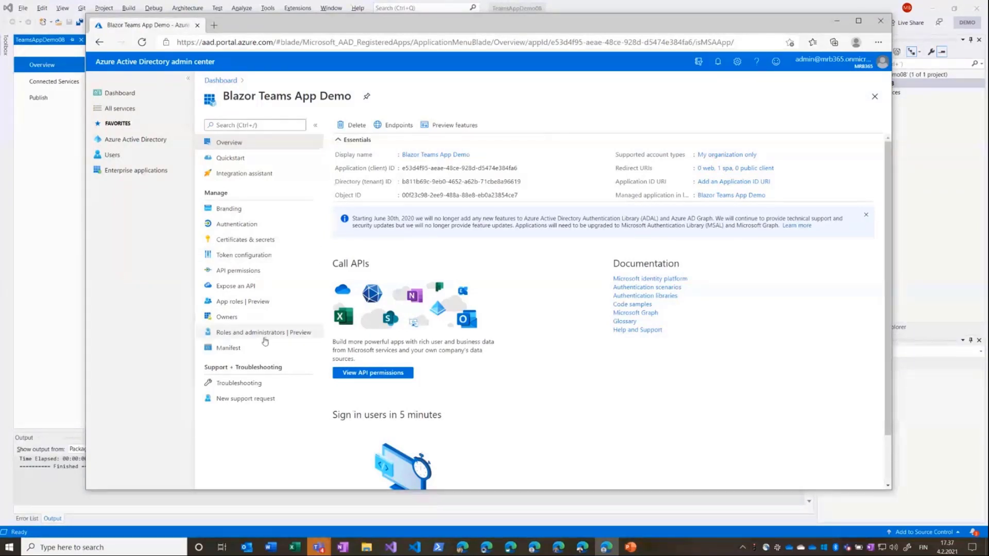
pyautogui.click(236, 224)
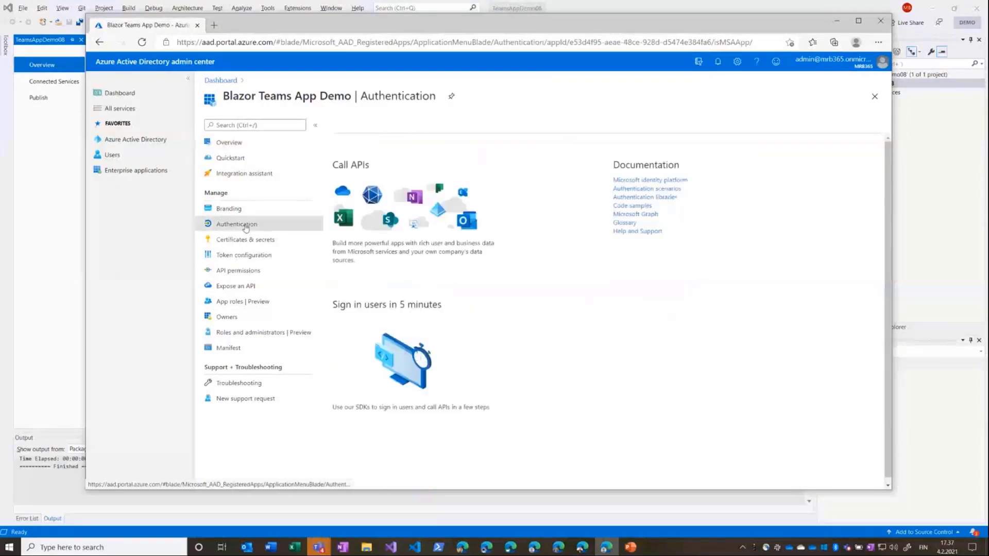
pyautogui.click(236, 224)
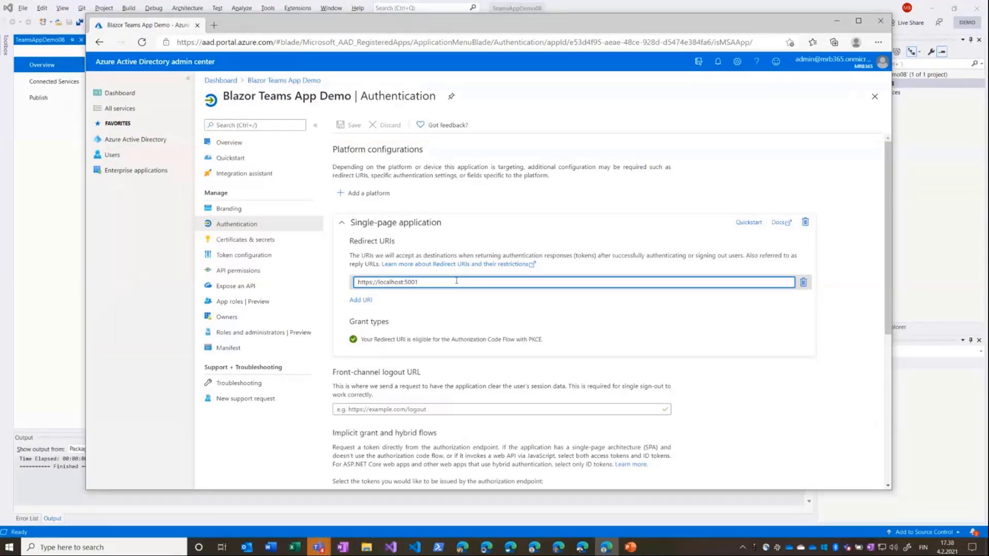
pyautogui.scroll(-3)
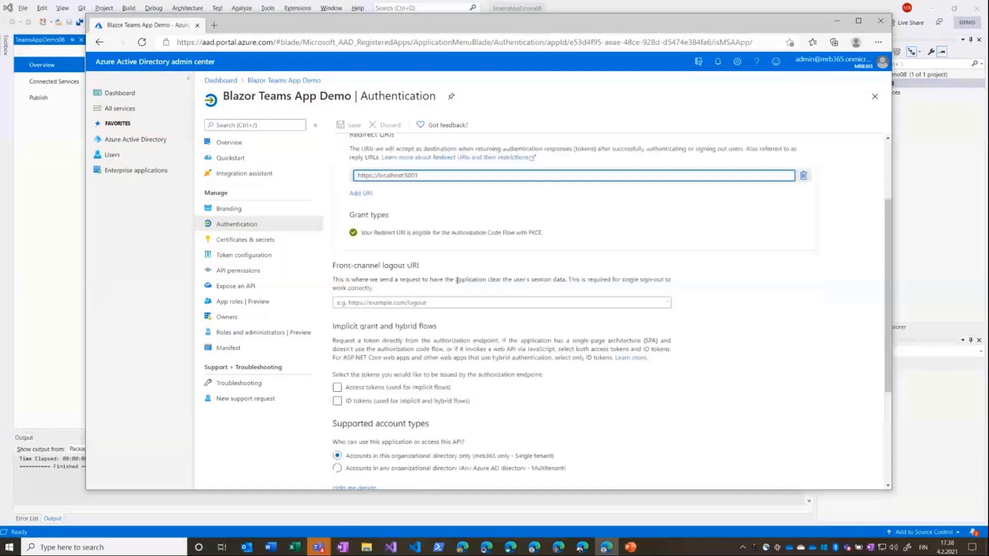
pyautogui.scroll(-3)
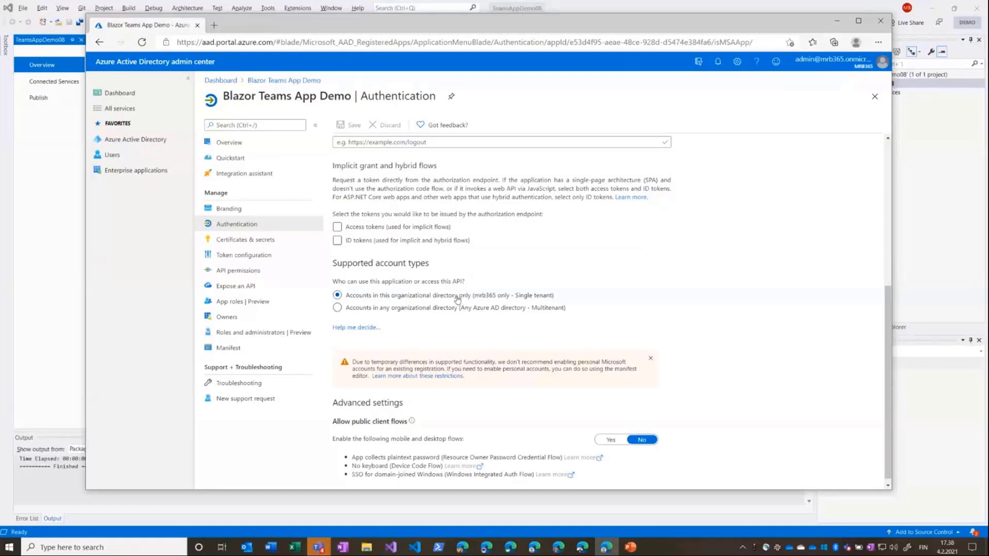
pyautogui.moveTo(516, 253)
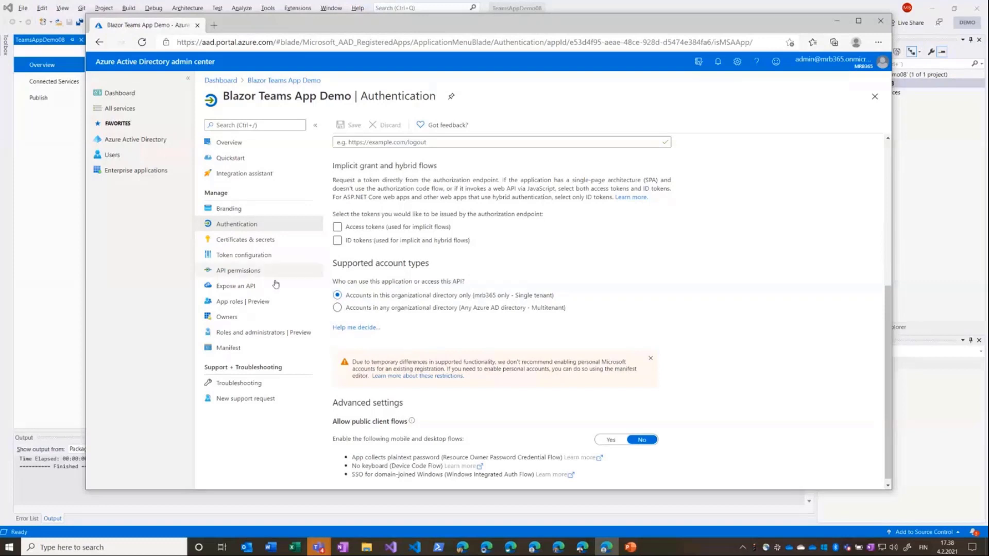
pyautogui.click(239, 270)
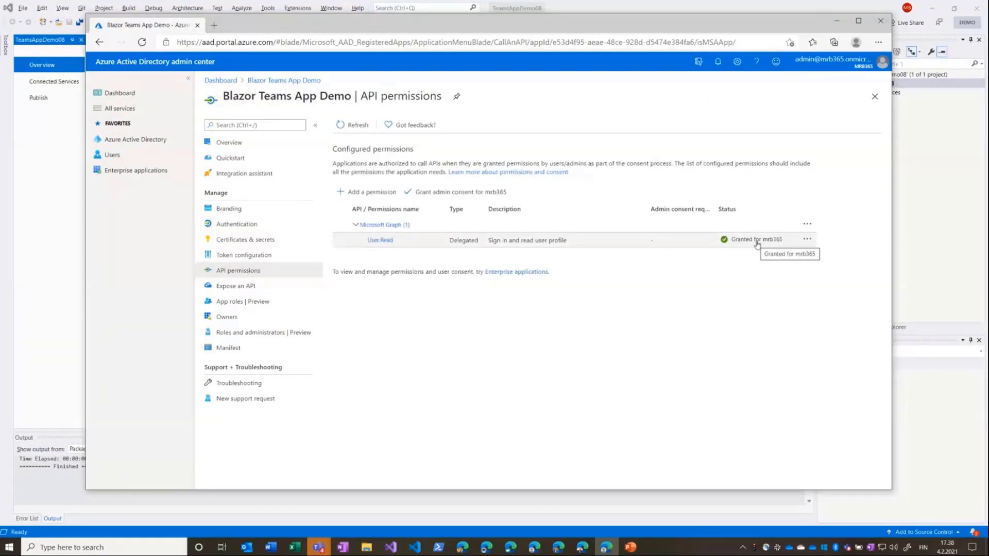
pyautogui.moveTo(687, 254)
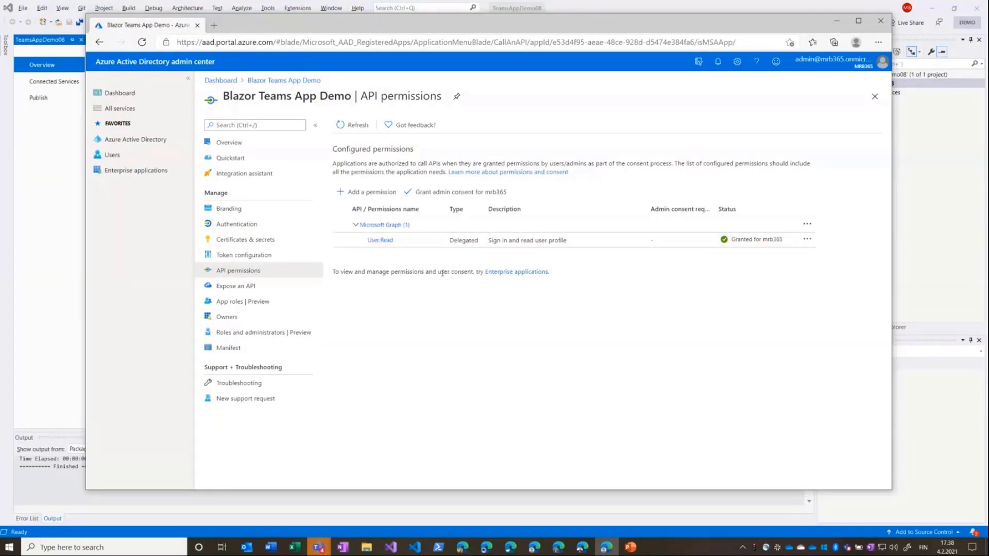
pyautogui.moveTo(445, 348)
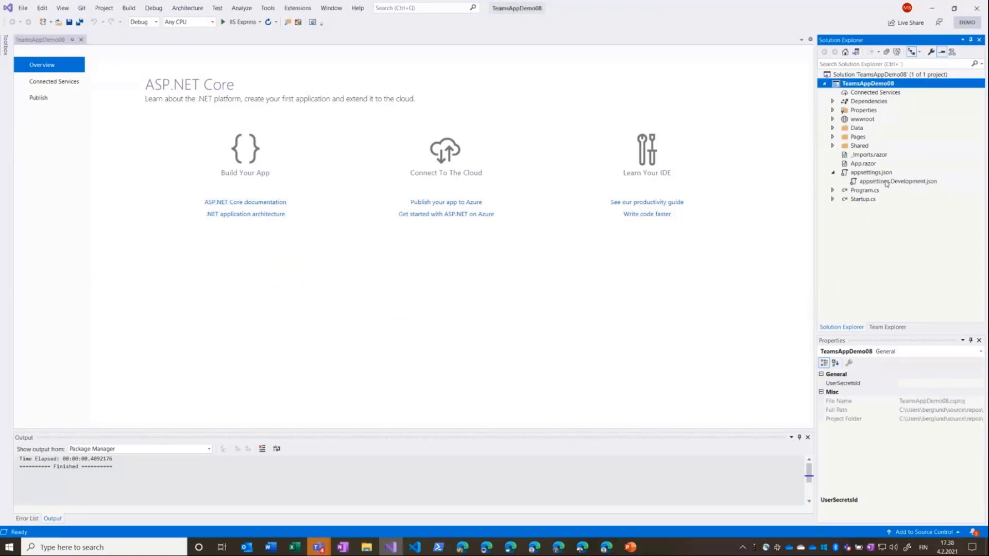
# Set tenantId mrb365.onmicrosoft.com and clientId e53d4f95-aeae-48ce-928d-d5474e384fa6 in appsettings.Development.json and save.
pyautogui.doubleClick(897, 181)
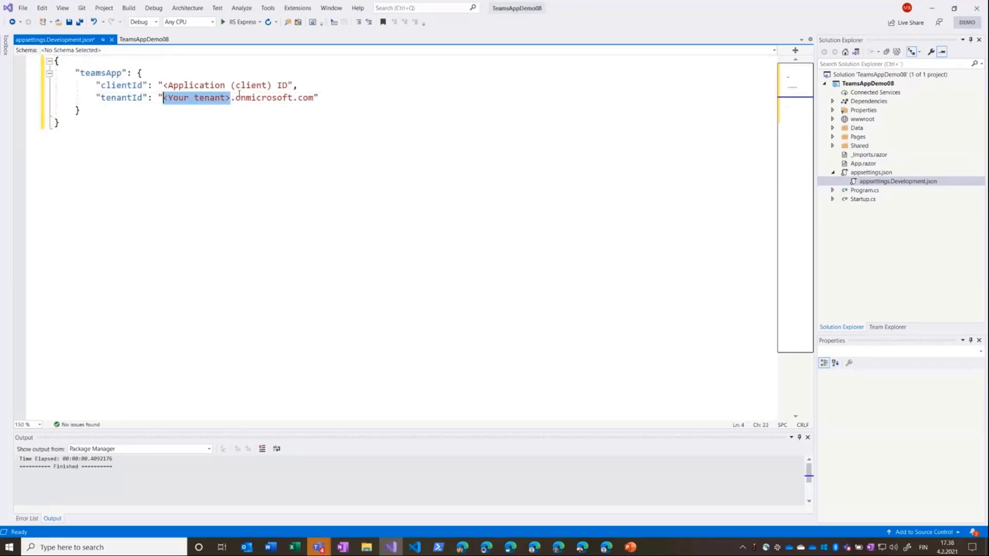
pyautogui.write('mrb365')
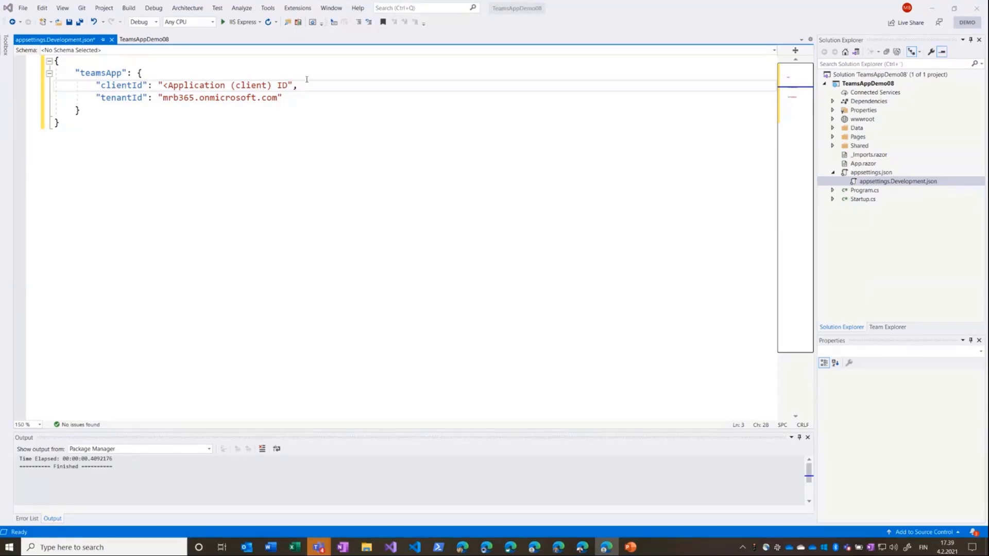
pyautogui.moveTo(210, 85); pyautogui.dragTo(287, 85)
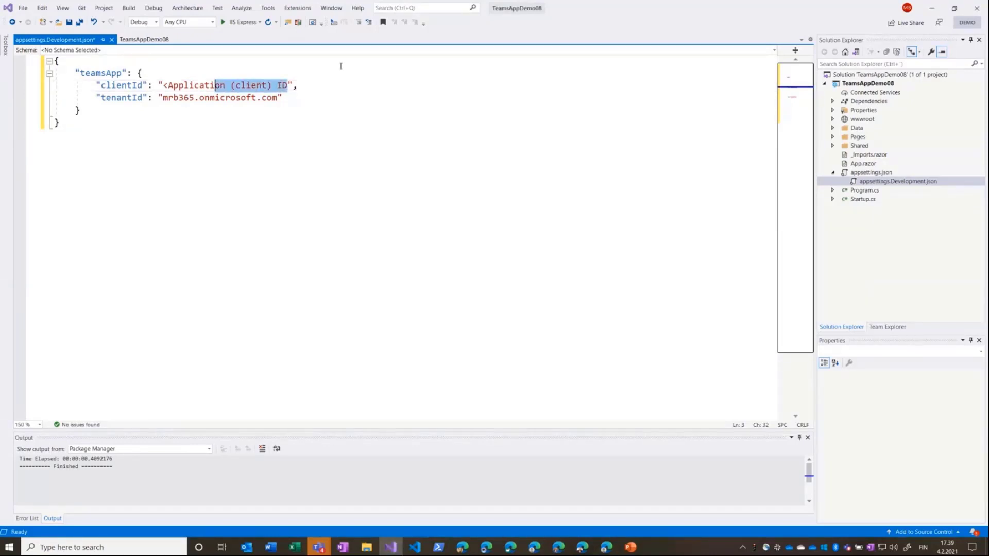
pyautogui.write('e53d4f95-aeae-48ce-928d-d5474e384fa6",')
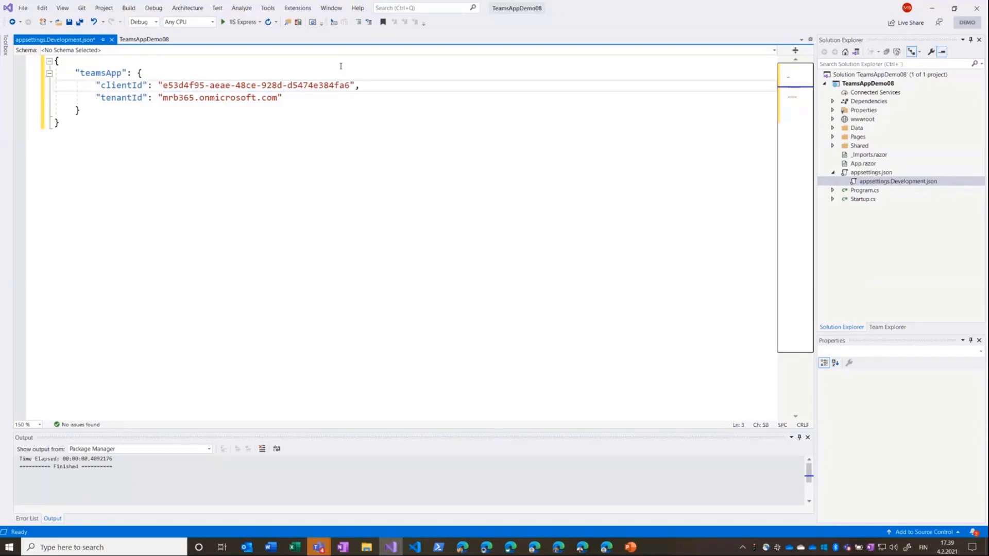
pyautogui.press('ctrl+s')
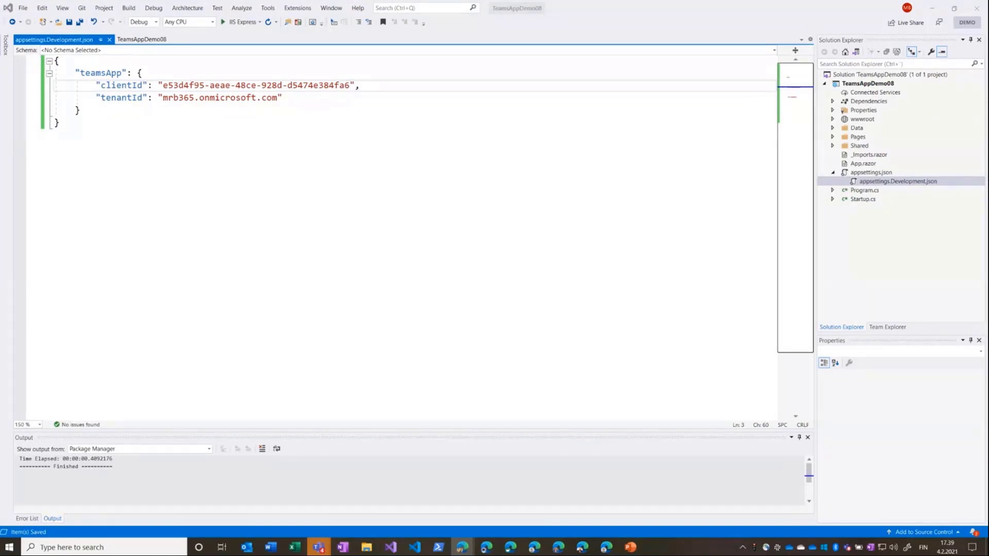
pyautogui.moveTo(582, 170)
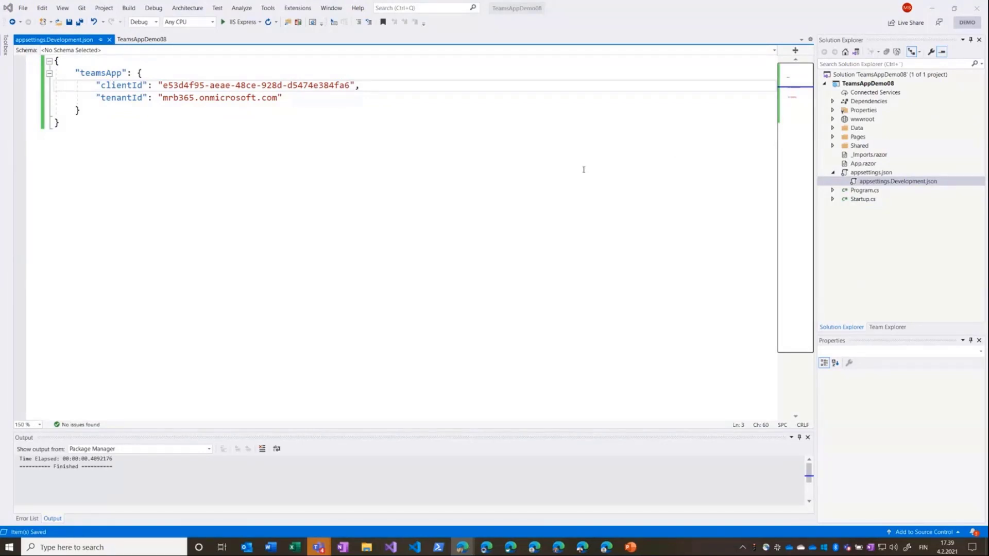
pyautogui.moveTo(582, 169)
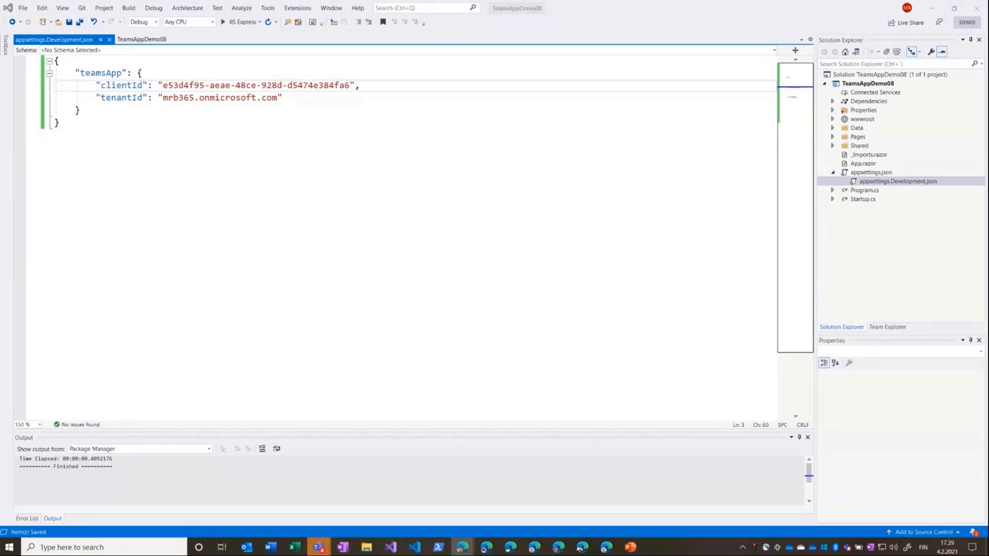
pyautogui.moveTo(646, 117)
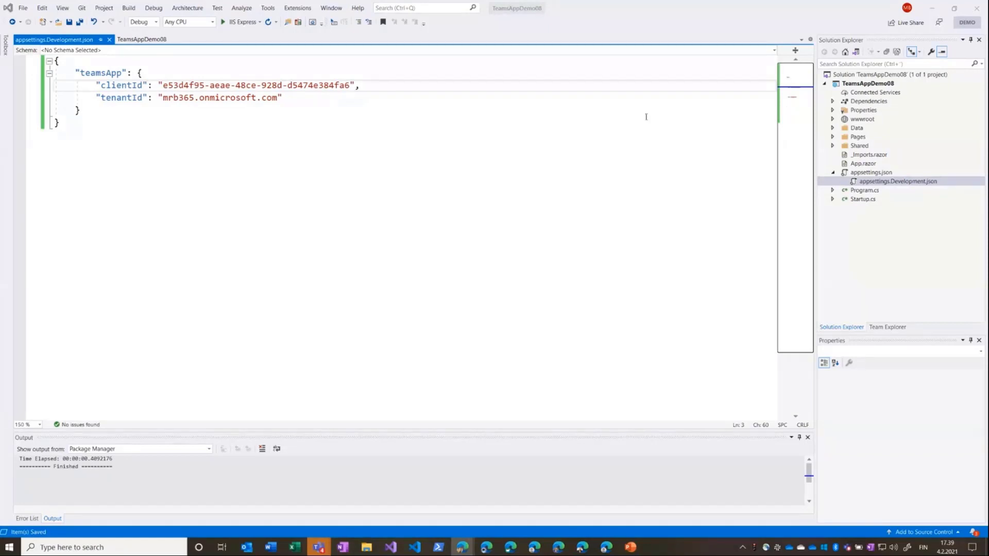
pyautogui.rightClick(869, 101)
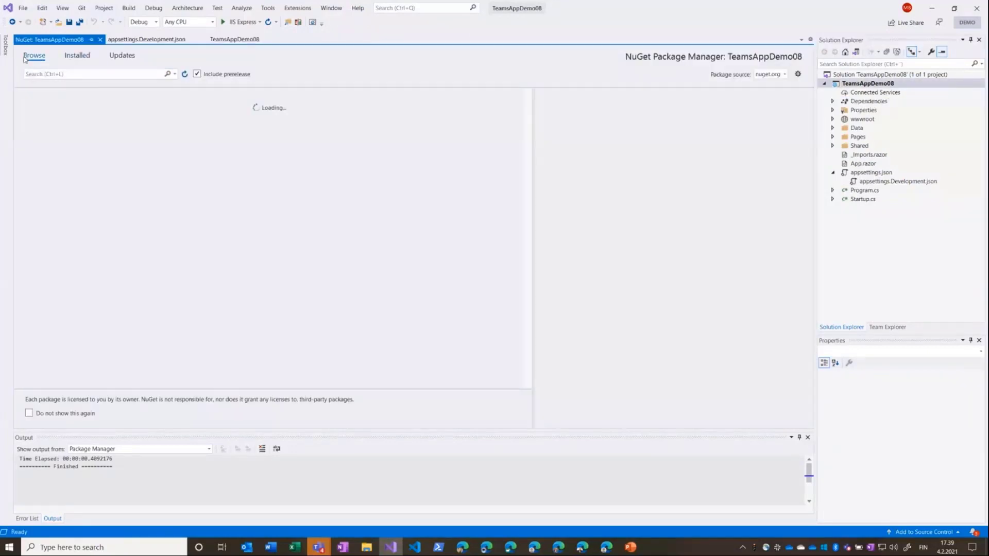
# Search NuGet for Blazorade.Teams and select the 0.9.5-preview package.
pyautogui.write('Blazorade.Teams')
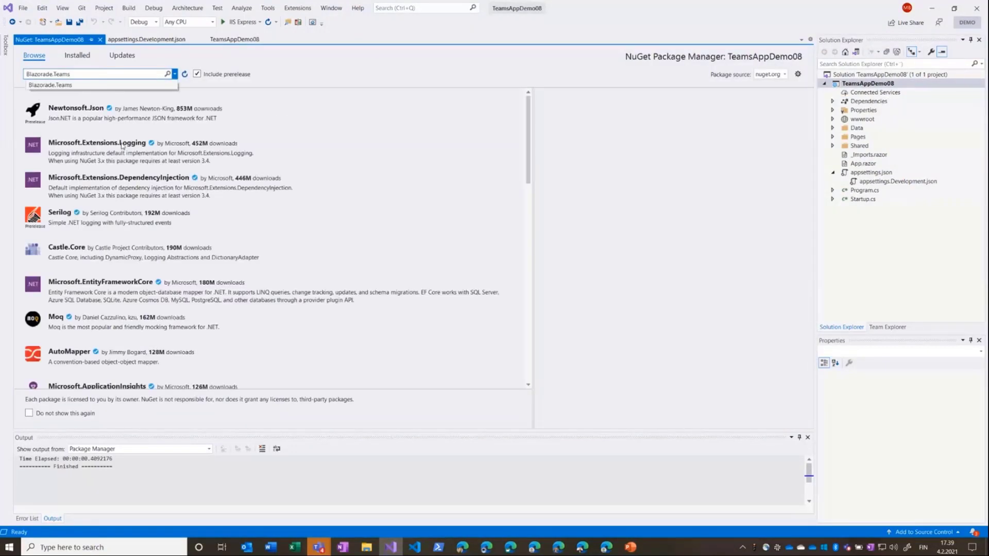
pyautogui.click(167, 74)
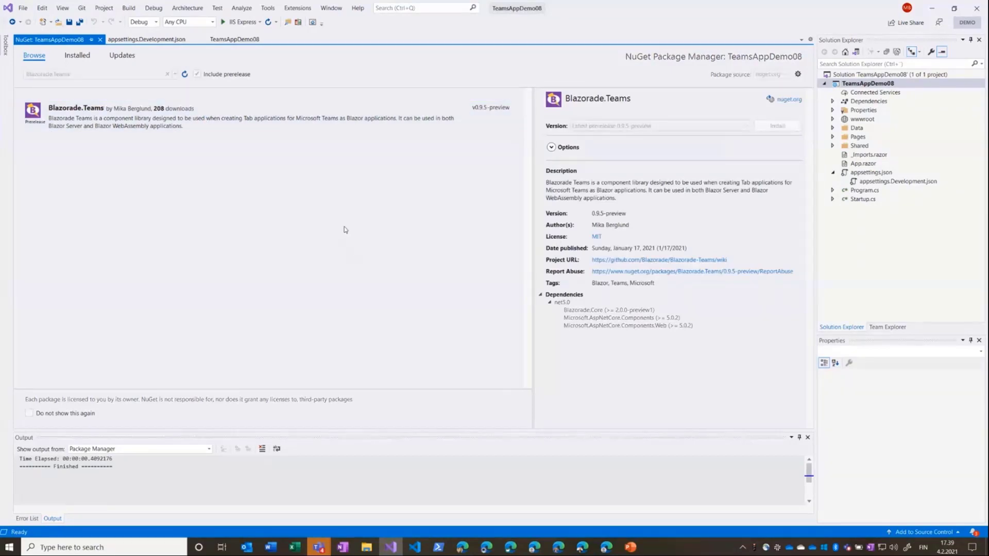
pyautogui.click(776, 126)
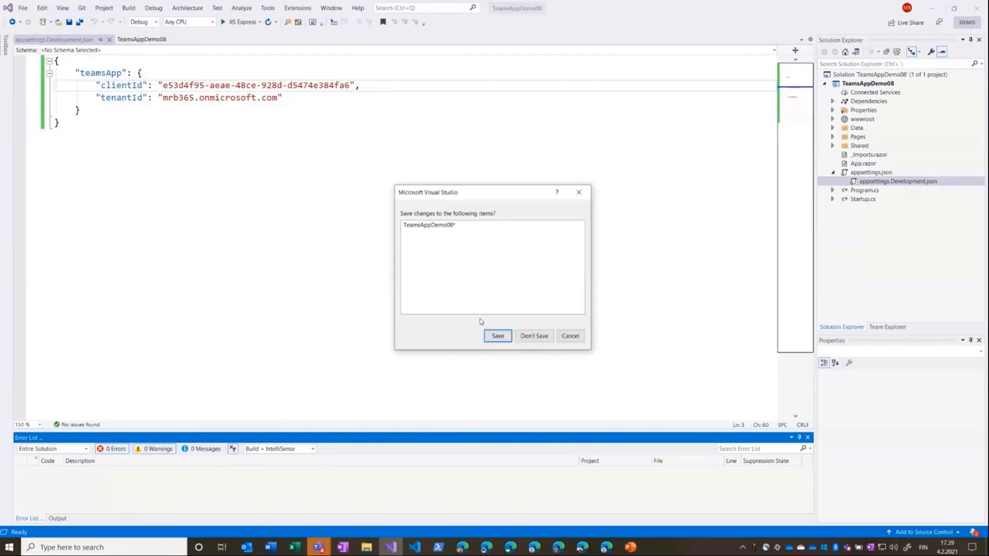
pyautogui.click(533, 335)
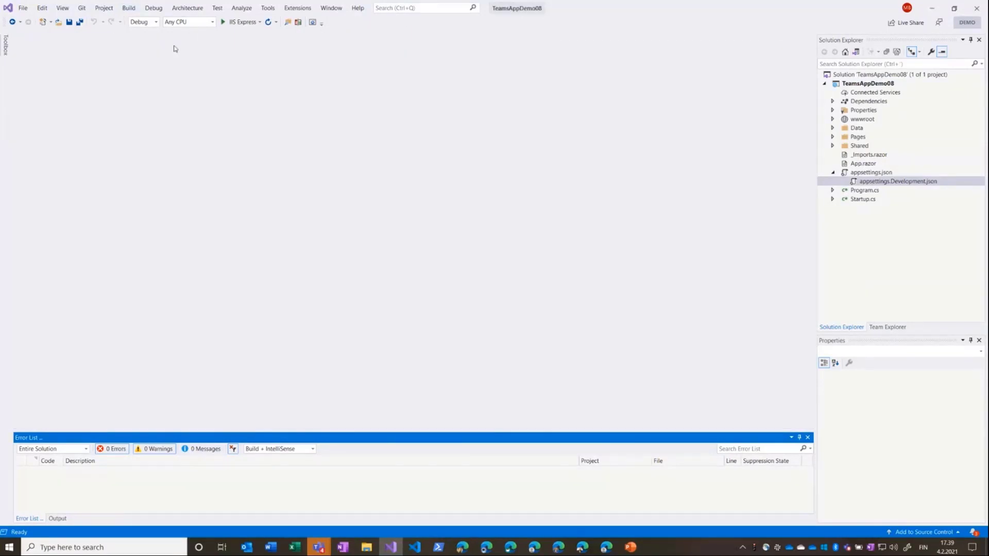
pyautogui.click(897, 181)
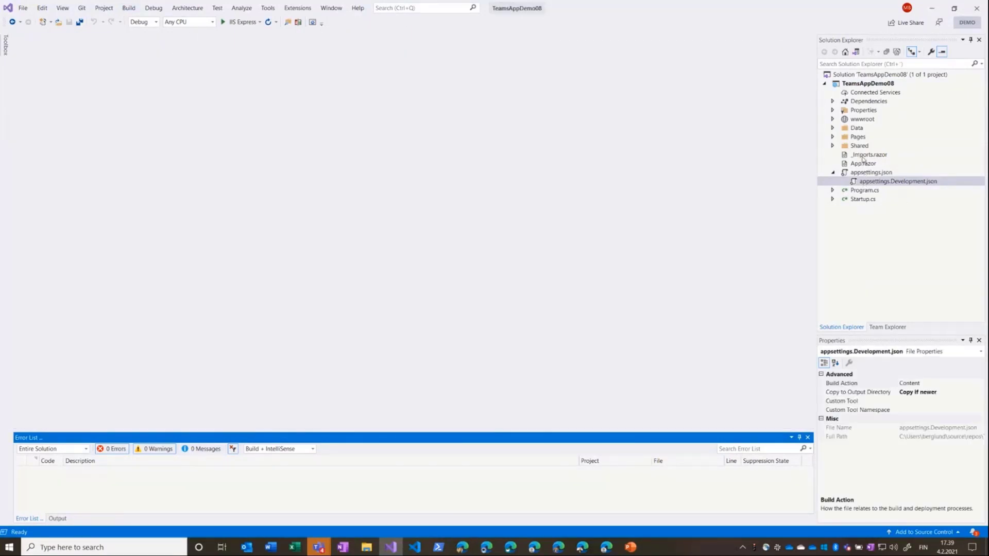
pyautogui.doubleClick(868, 154)
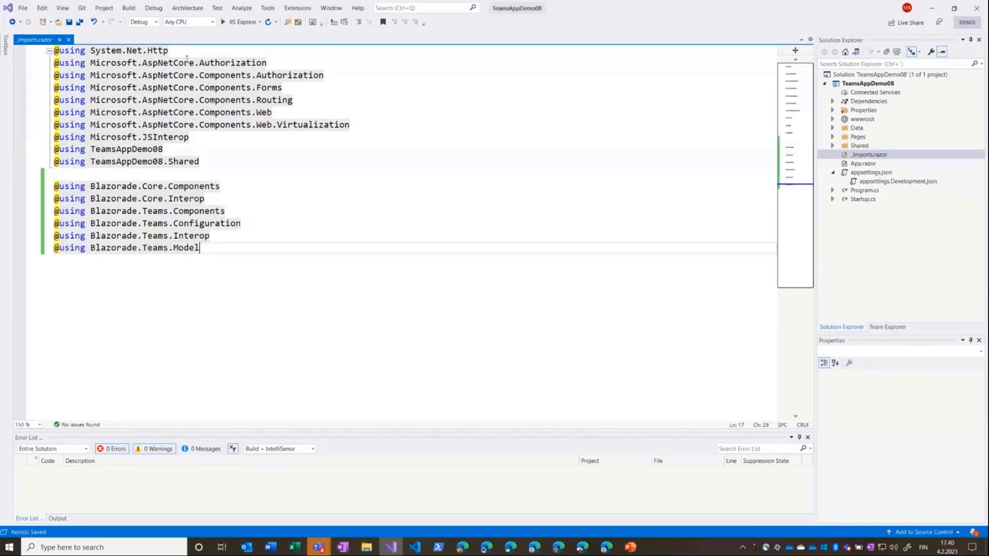
pyautogui.moveTo(68, 39)
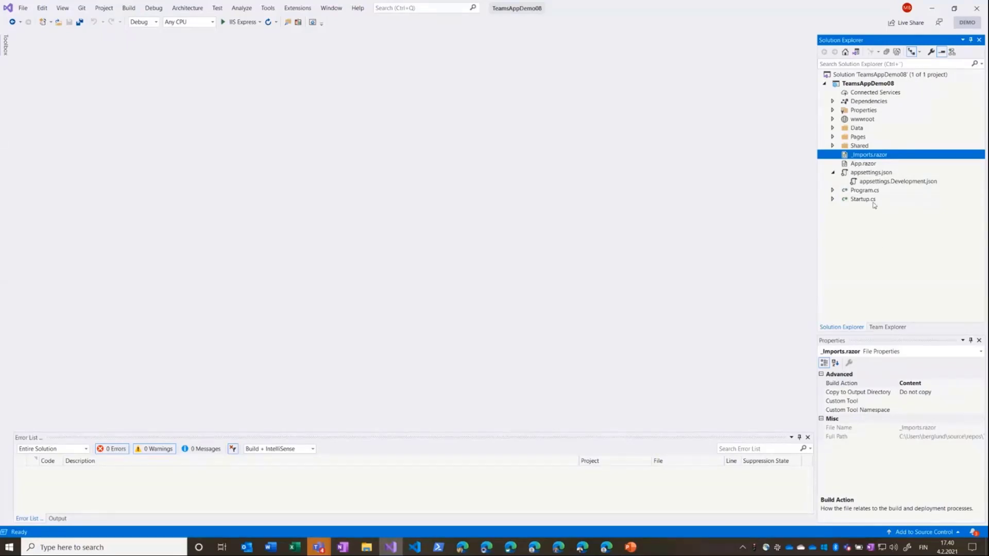
# Add services.AddBlazoradeTeams to Startup.cs using the teamsApp clientId and tenantId, and save.
pyautogui.doubleClick(862, 199)
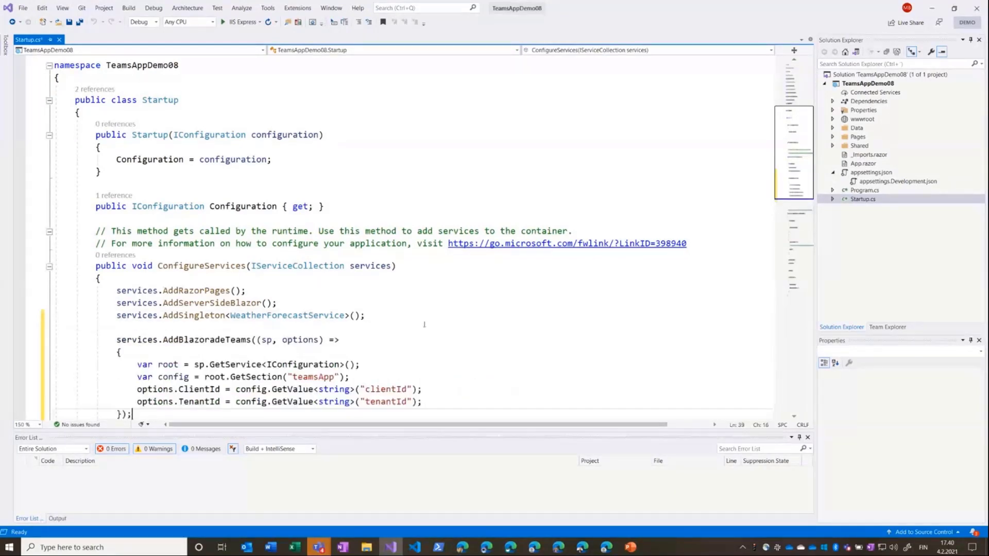
pyautogui.scroll(-3)
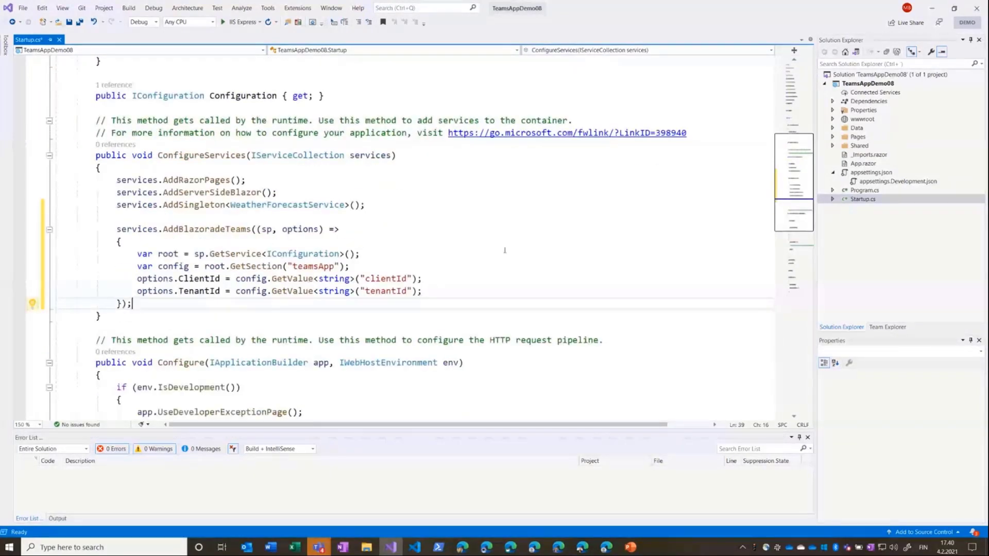
pyautogui.moveTo(492, 270)
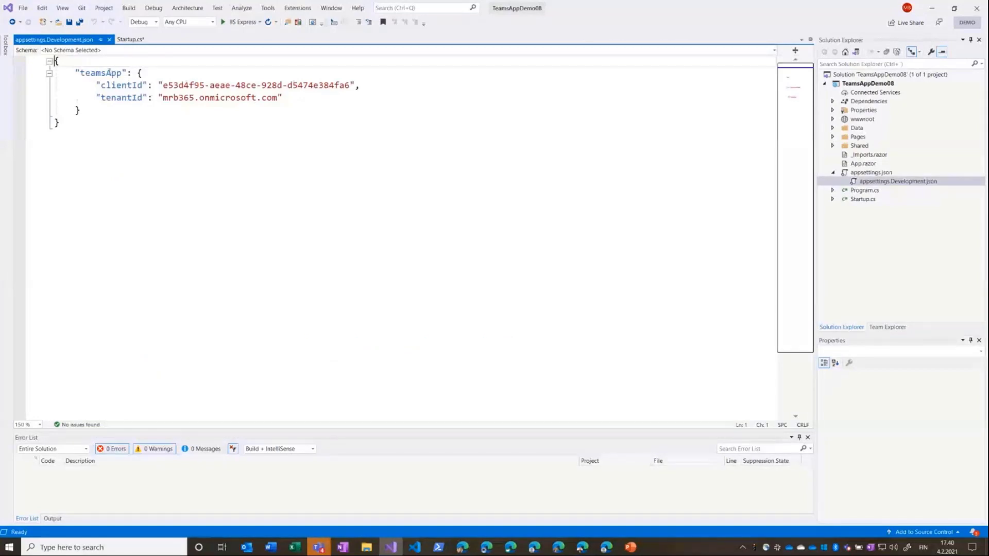
pyautogui.click(130, 39)
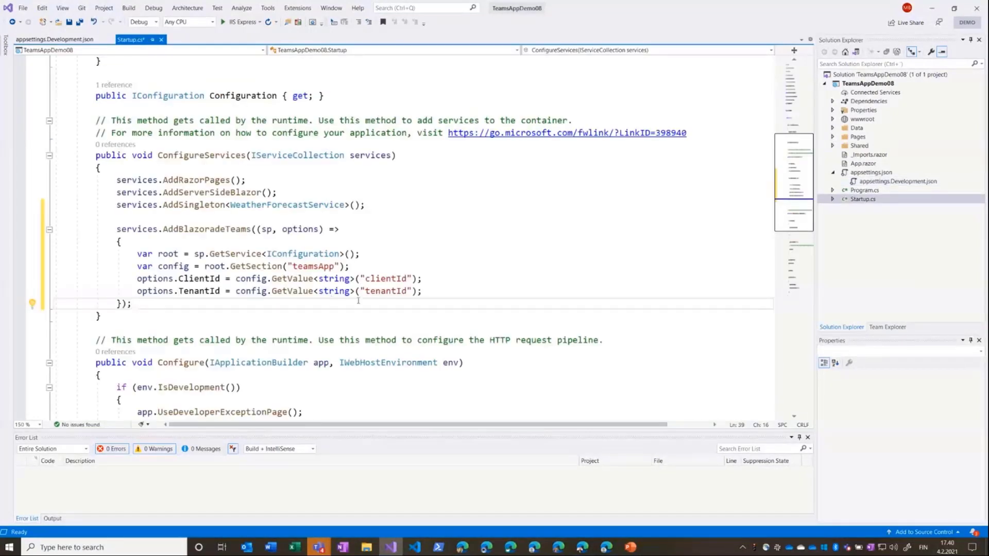
pyautogui.doubleClick(385, 278)
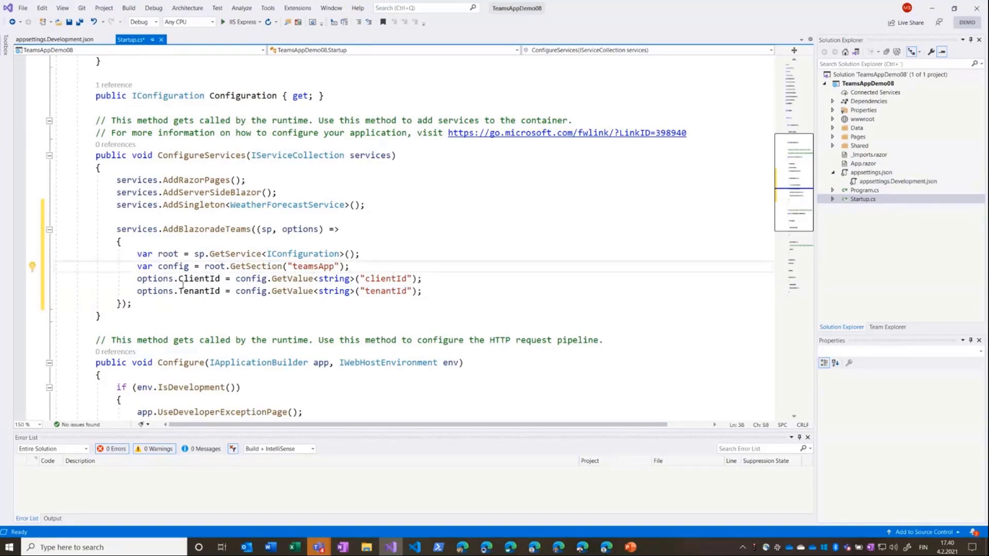
pyautogui.moveTo(233, 231)
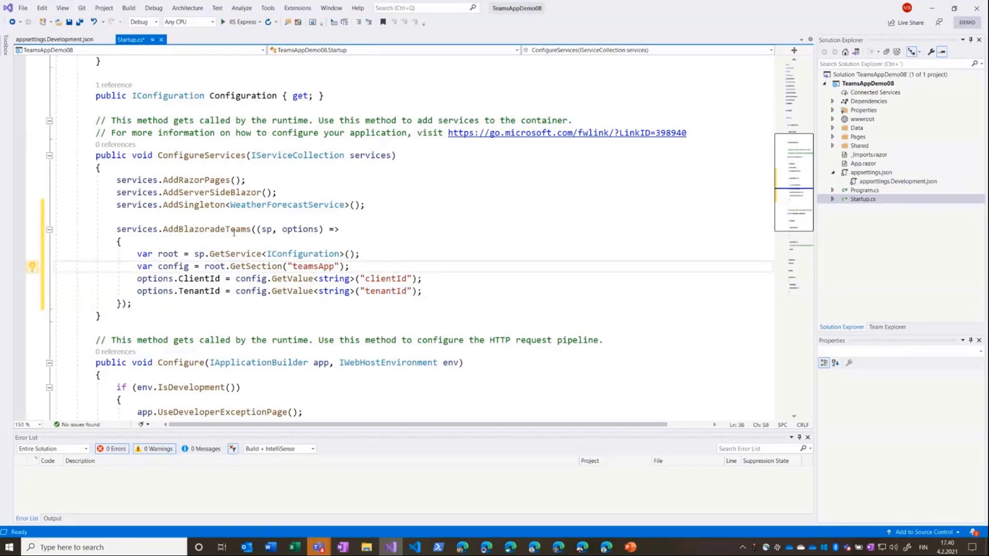
pyautogui.moveTo(515, 230)
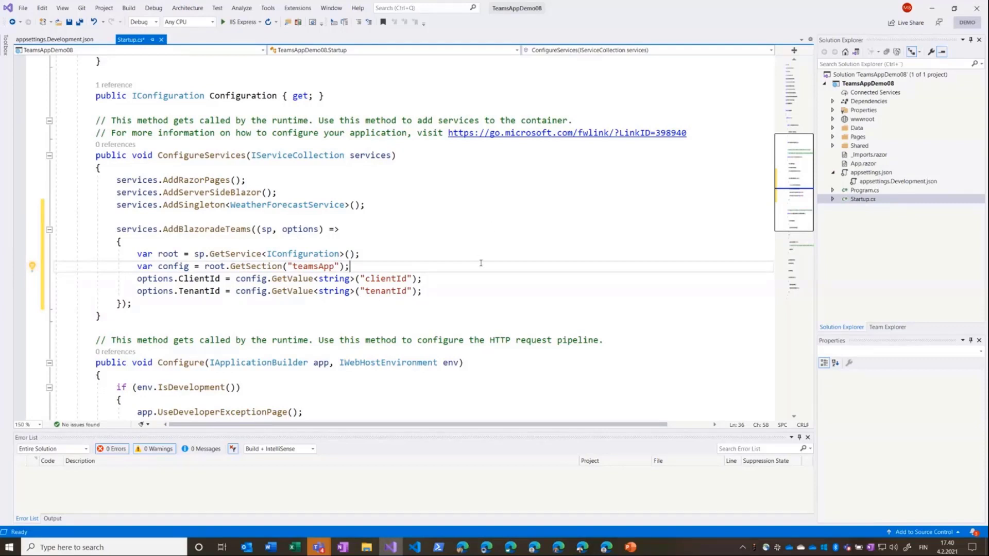
pyautogui.moveTo(536, 251)
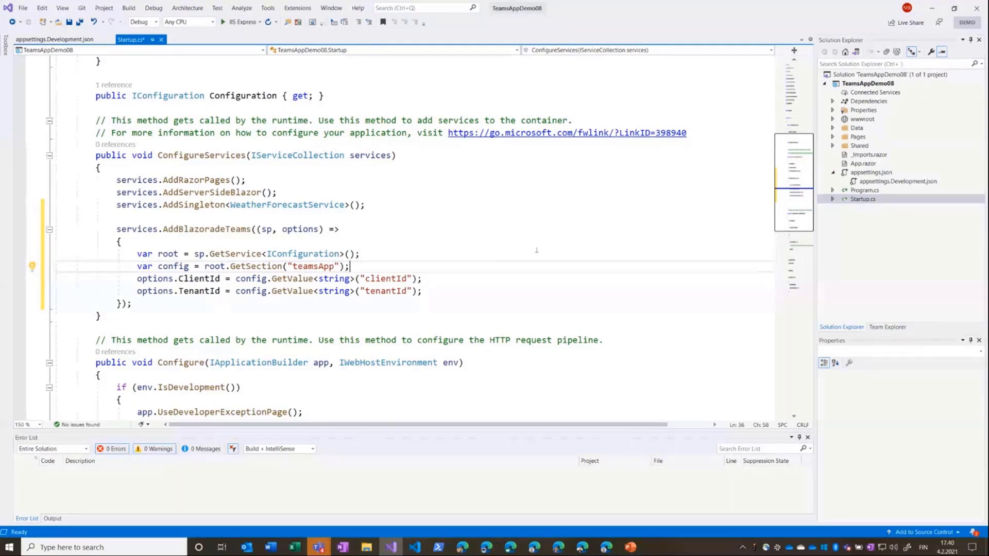
pyautogui.press('ctrl+s')
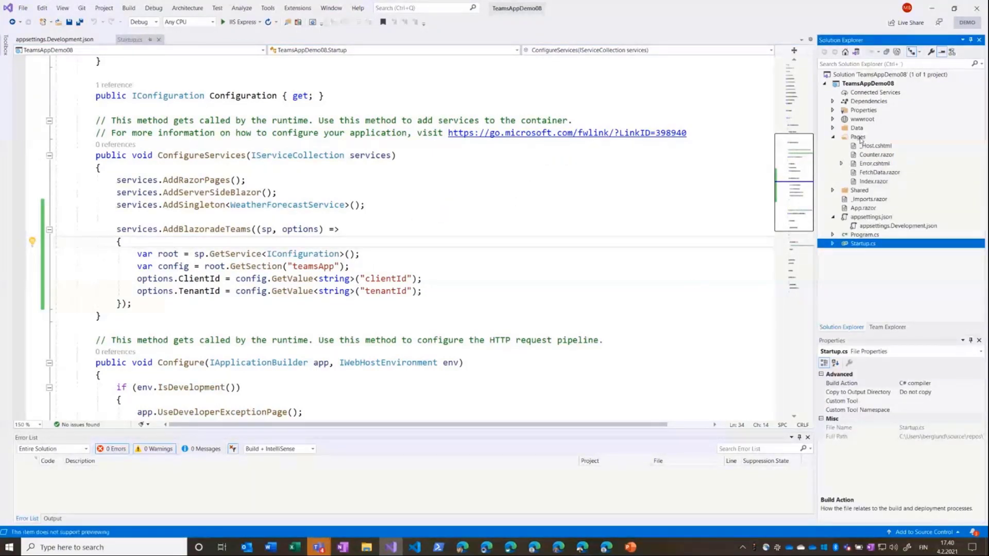
# Add Personal.razor at /personal with TeamsApplication context and authentication markup, and save.
pyautogui.rightClick(858, 137)
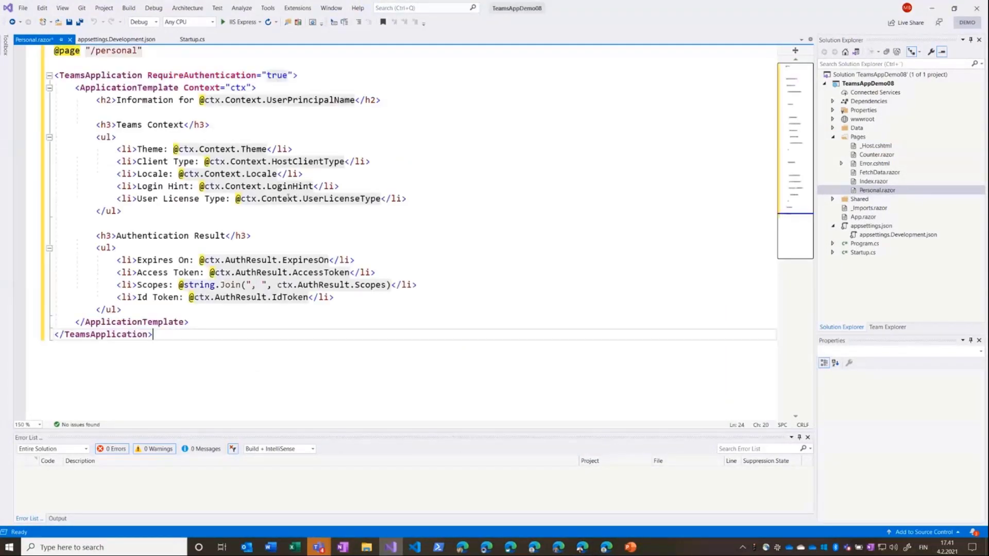
pyautogui.press('enter')
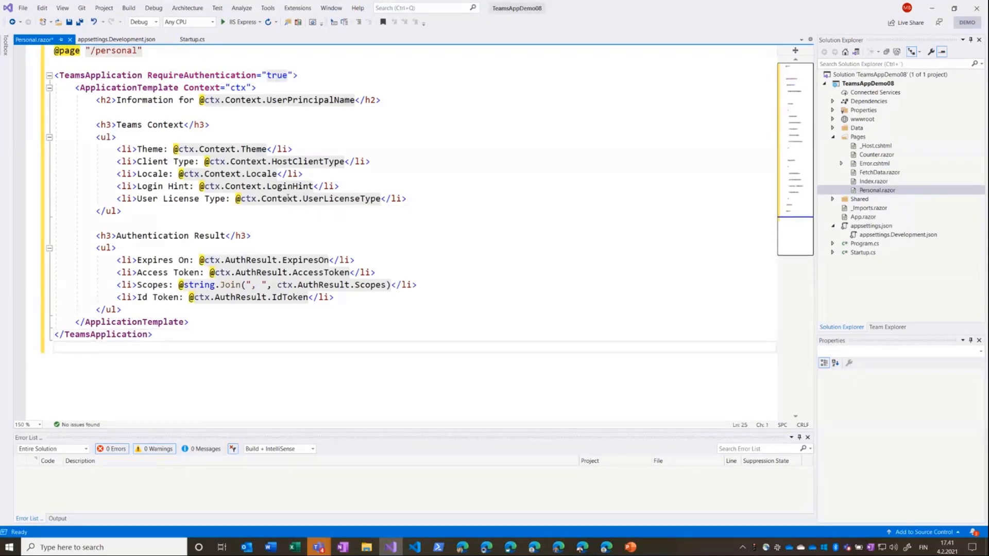
pyautogui.click(142, 50)
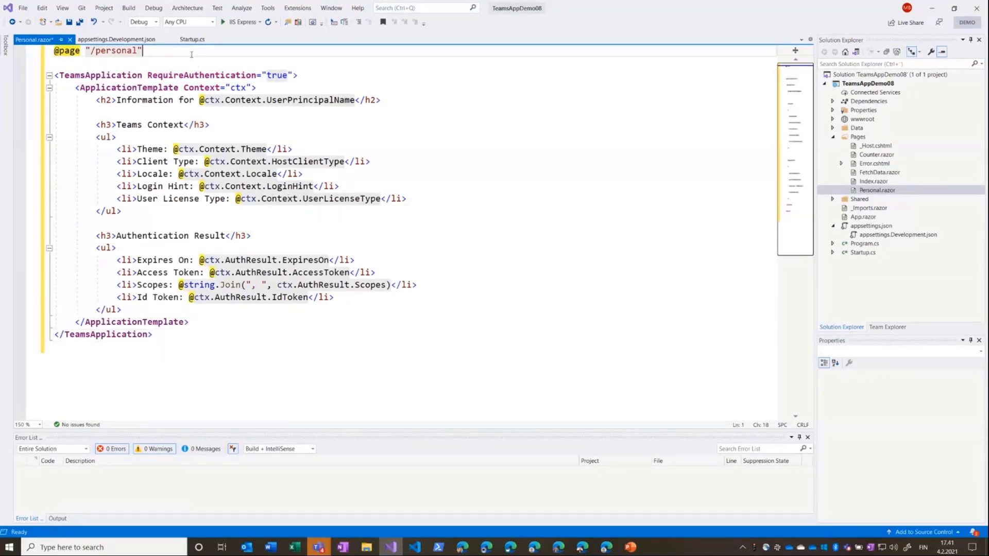
pyautogui.press('ctrl+s')
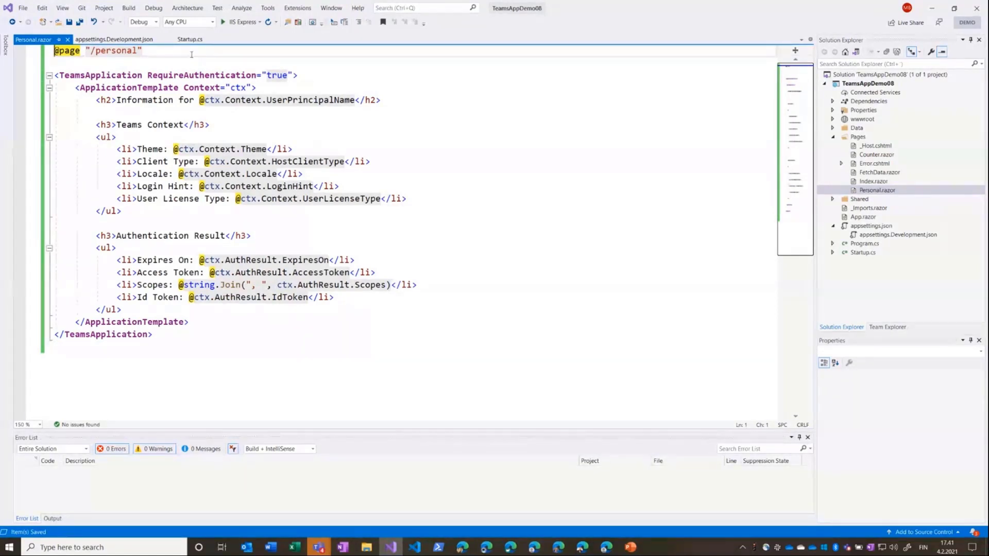
pyautogui.doubleClick(100, 76)
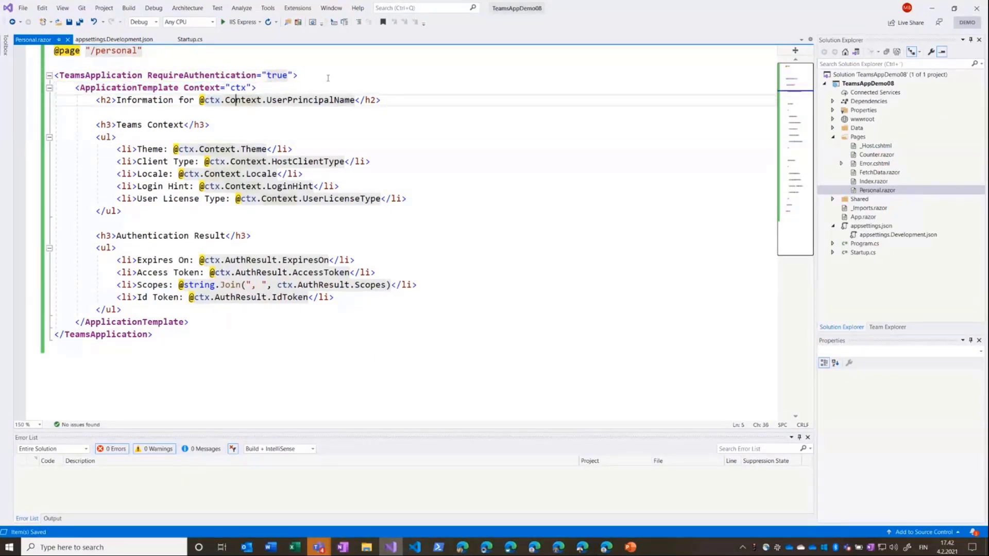
pyautogui.doubleClick(243, 99)
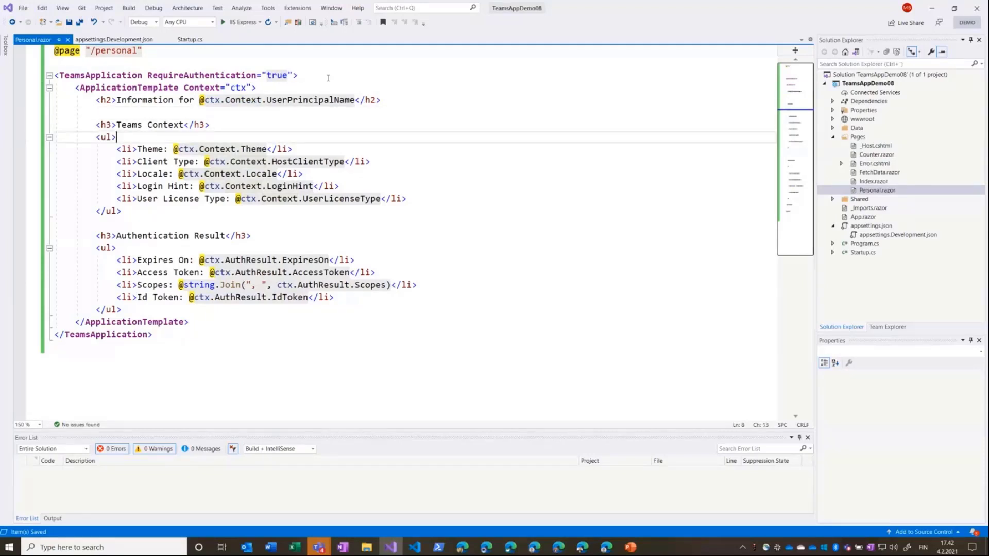
pyautogui.click(117, 149)
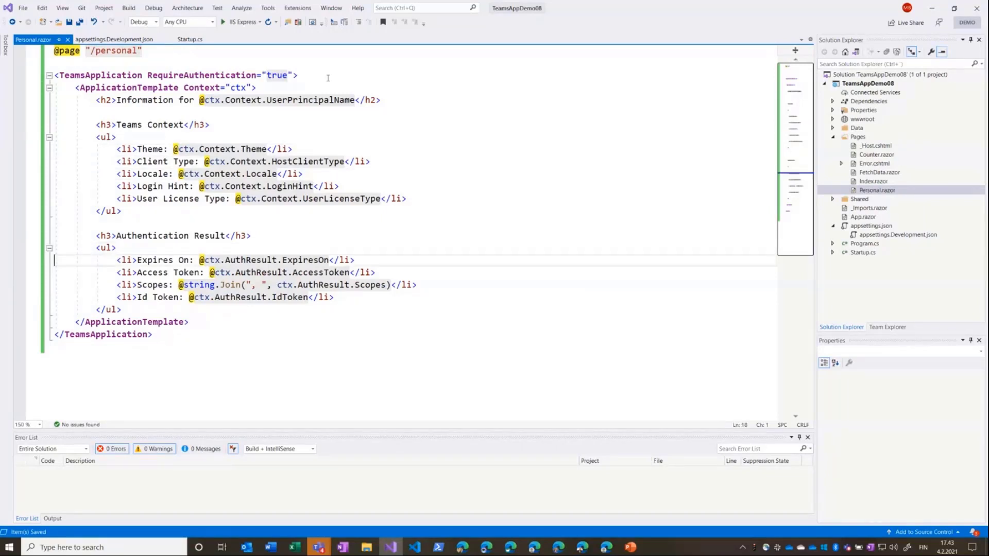
pyautogui.click(351, 272)
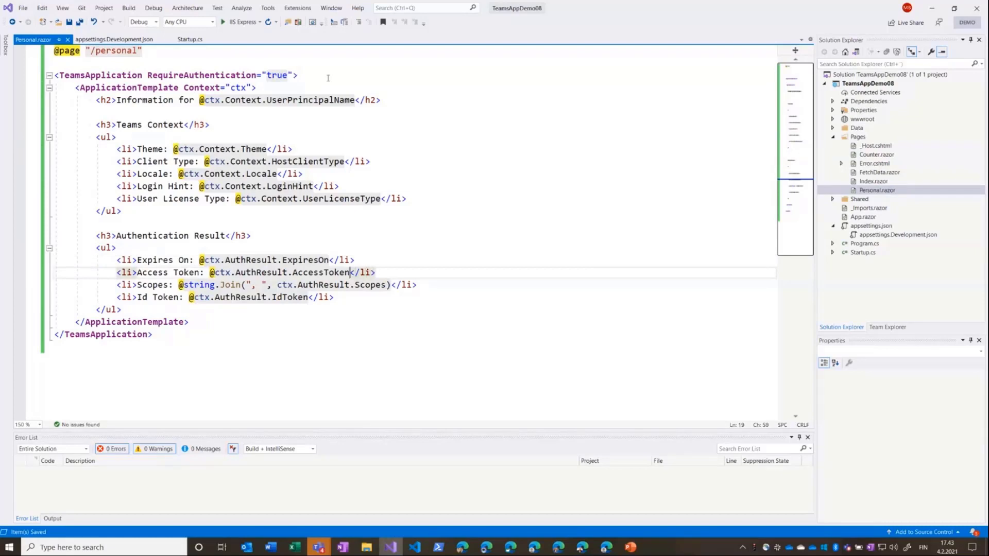
pyautogui.doubleClick(320, 272)
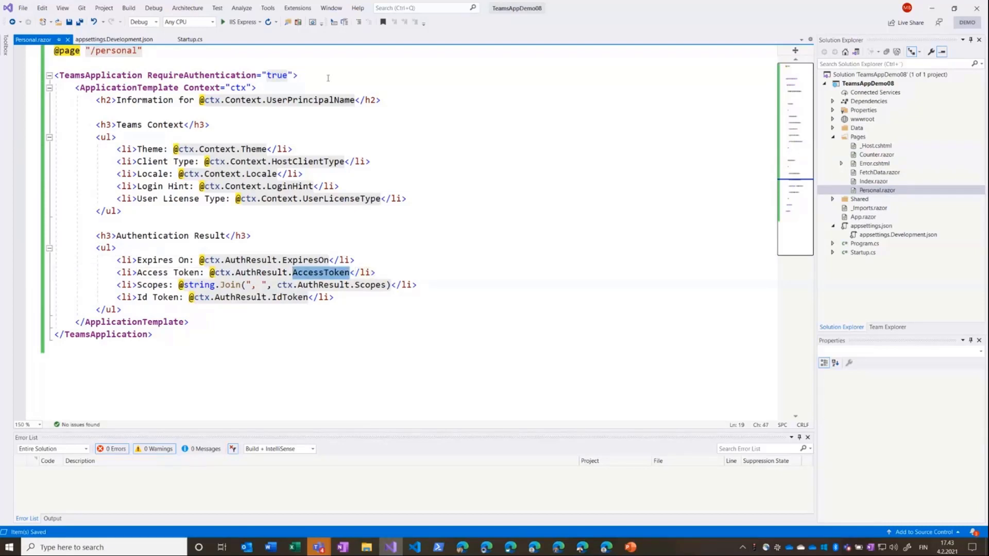
pyautogui.moveTo(406, 70)
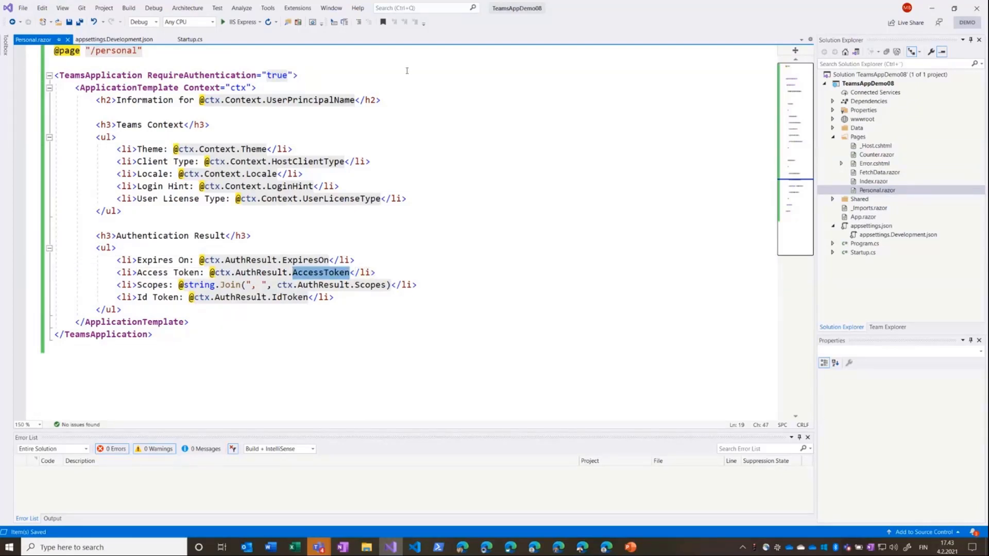
# Debug on IIS Express, view the home page at localhost:5001, then stop the app.
pyautogui.click(257, 22)
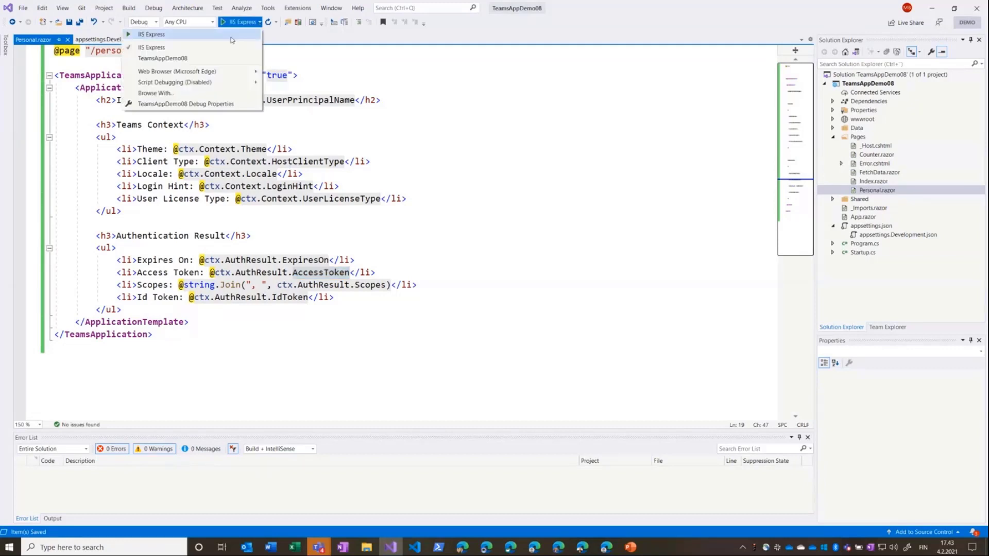
pyautogui.click(163, 58)
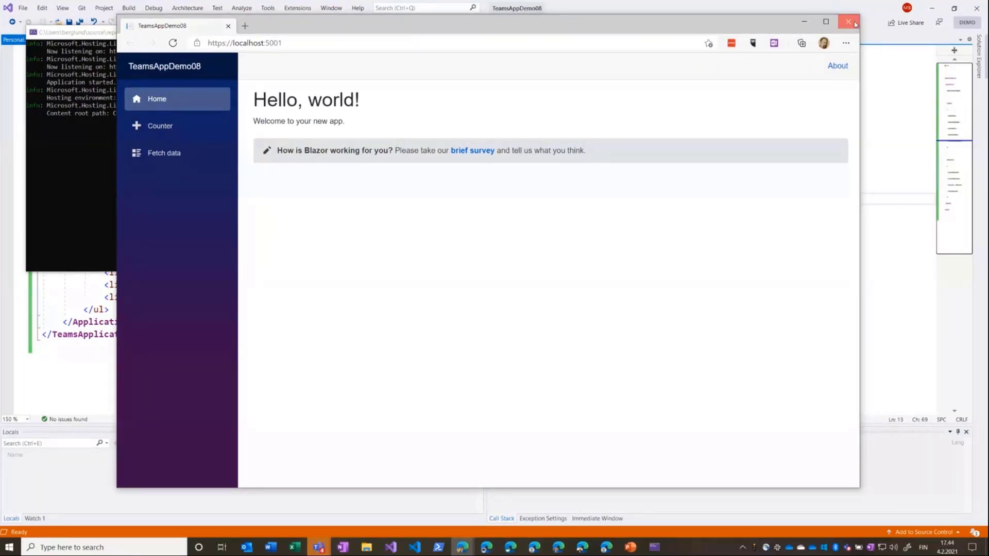
pyautogui.click(849, 22)
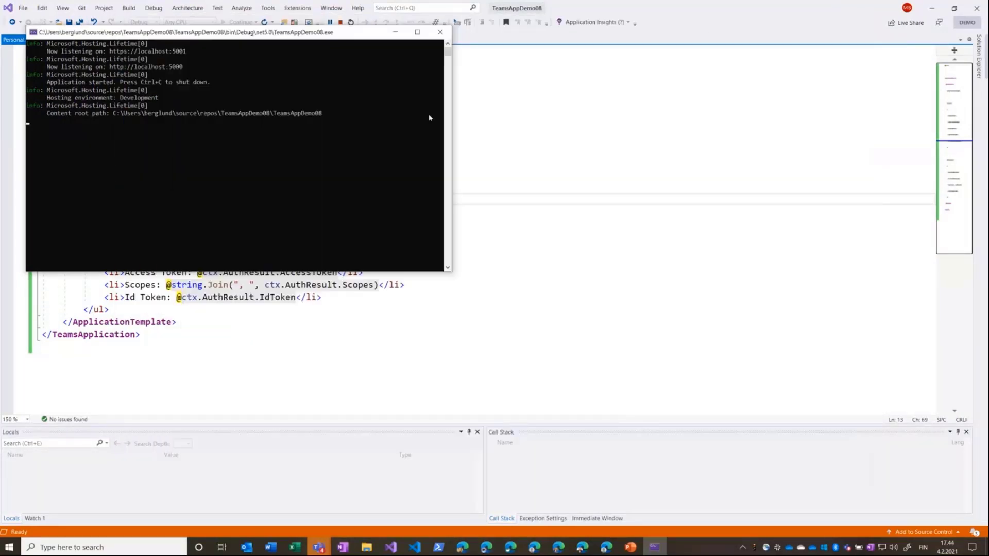
pyautogui.click(439, 32)
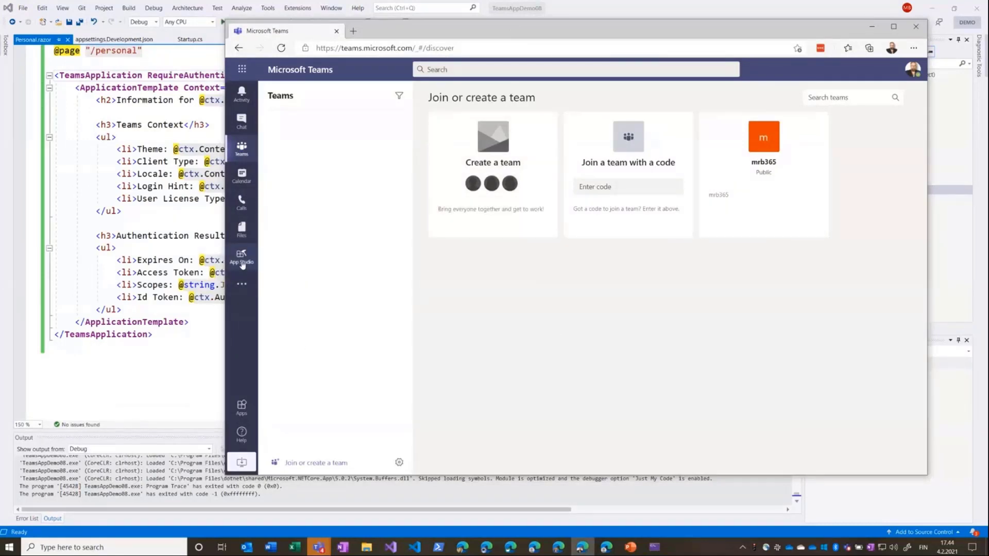
# Open App Studio's Manifest editor and open the Blazor Teams App Demo card.
pyautogui.click(241, 258)
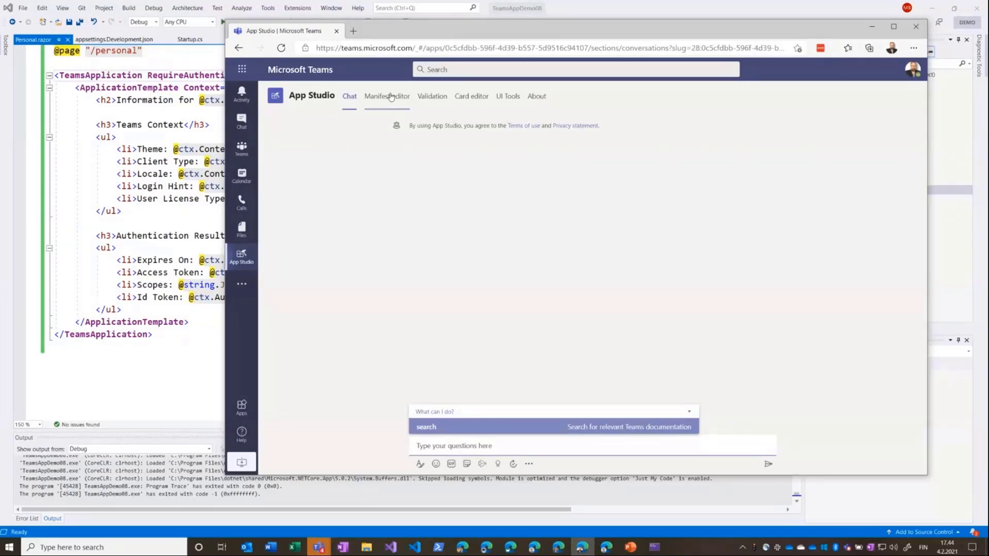
pyautogui.moveTo(387, 95)
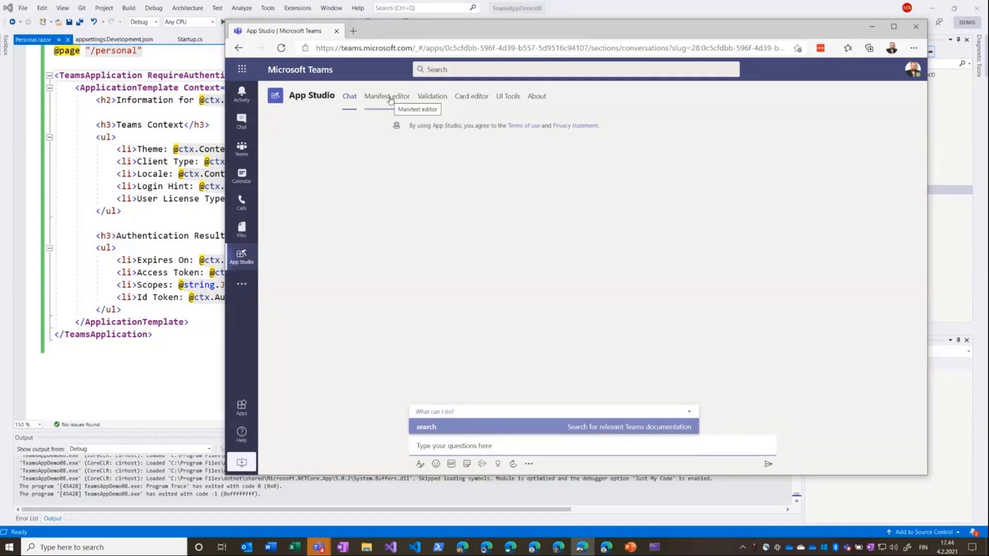
pyautogui.click(387, 96)
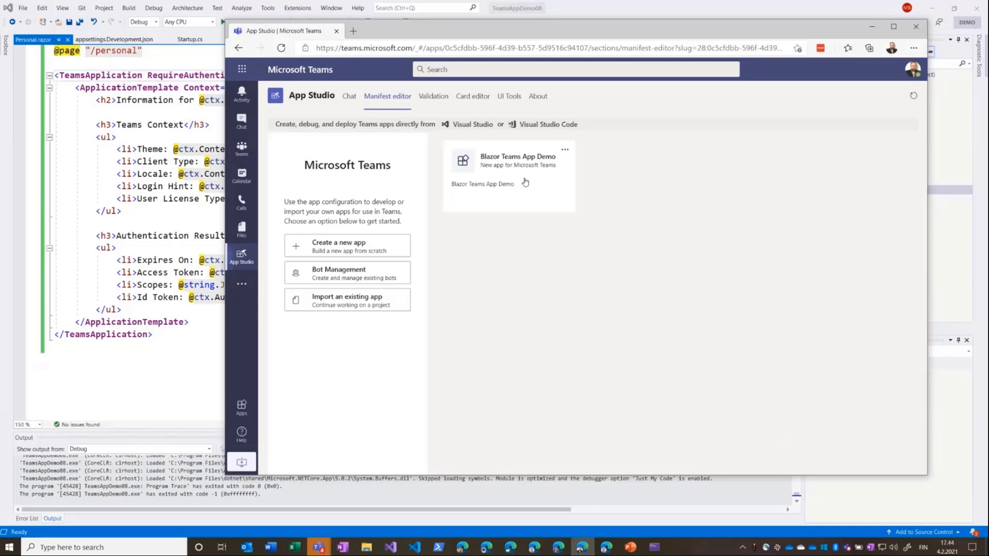
pyautogui.moveTo(535, 168)
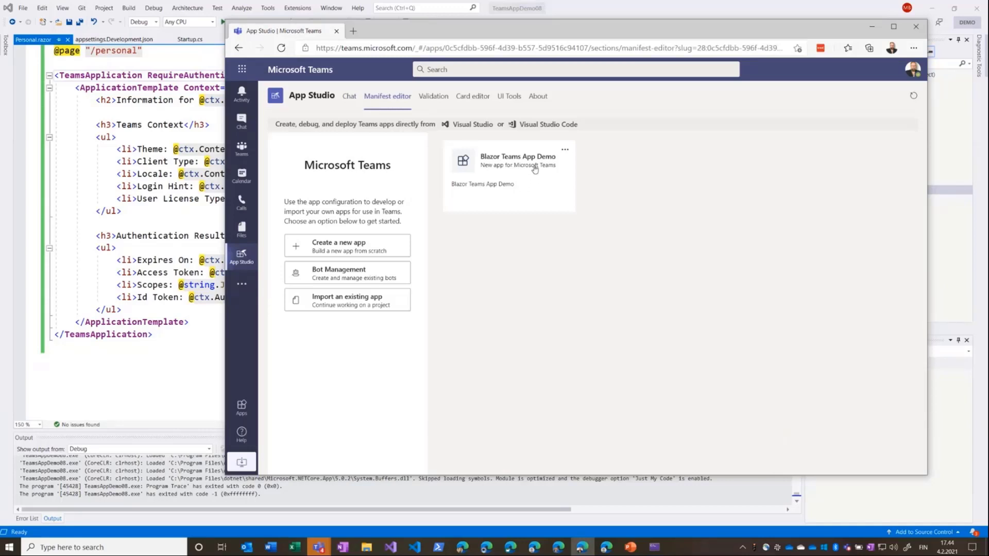
pyautogui.click(517, 161)
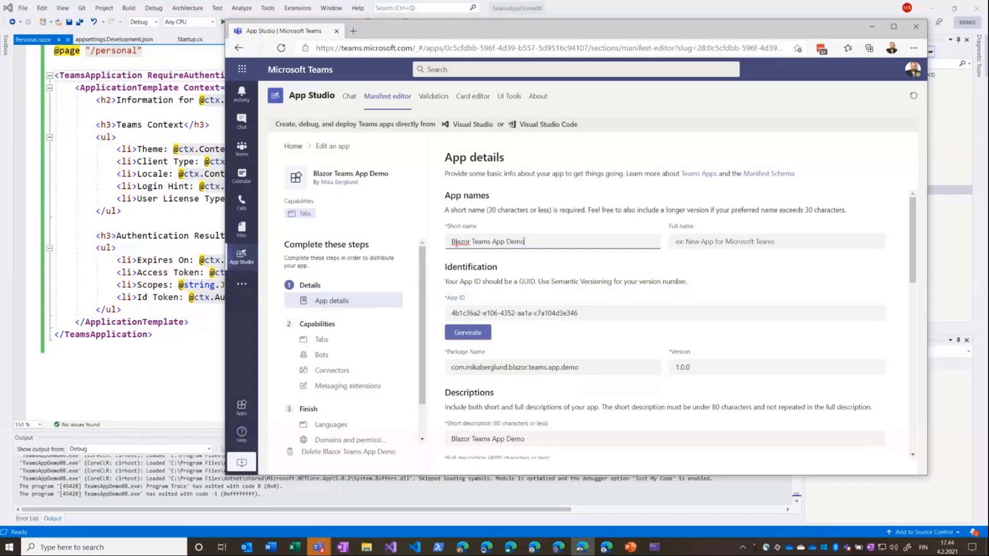
pyautogui.scroll(-3)
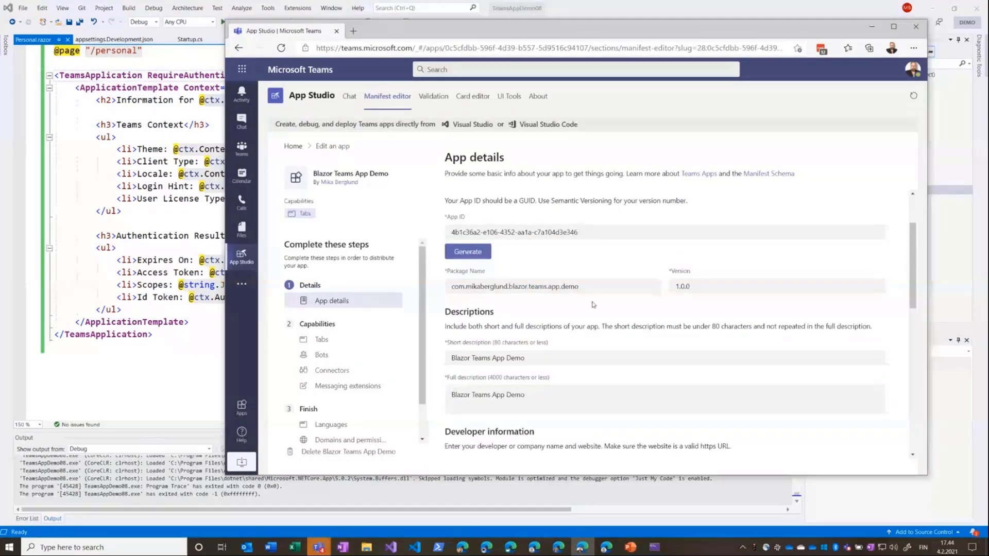
pyautogui.scroll(-3)
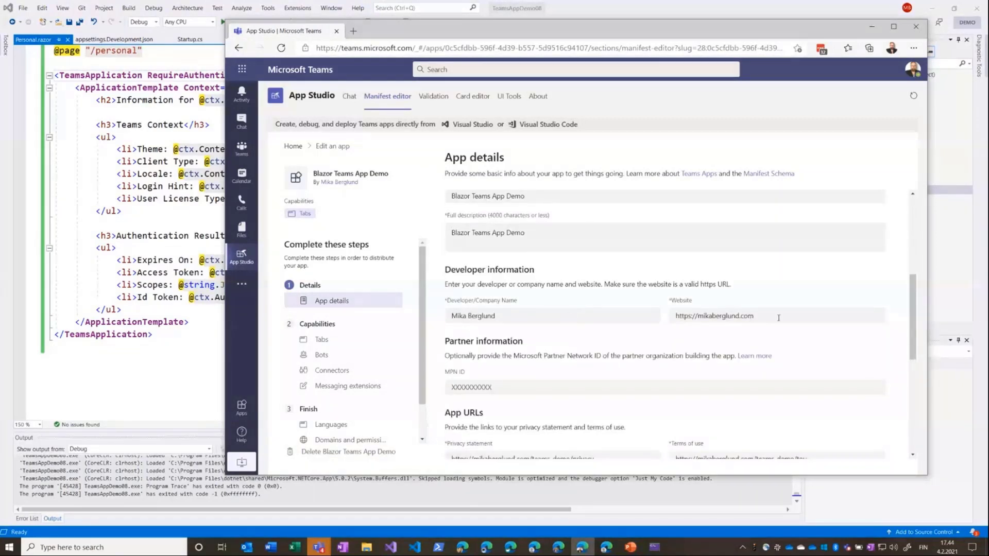
pyautogui.scroll(-3)
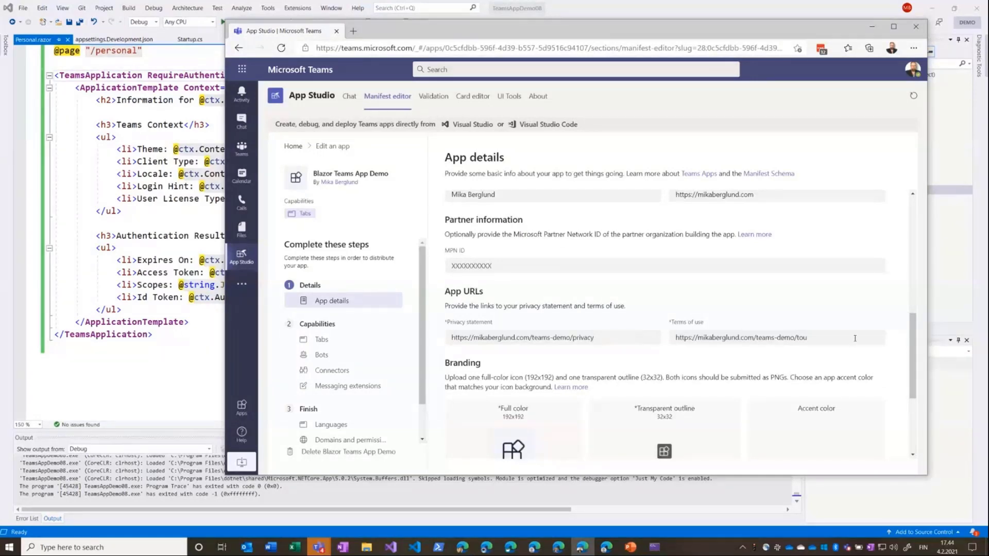
pyautogui.moveTo(764, 306)
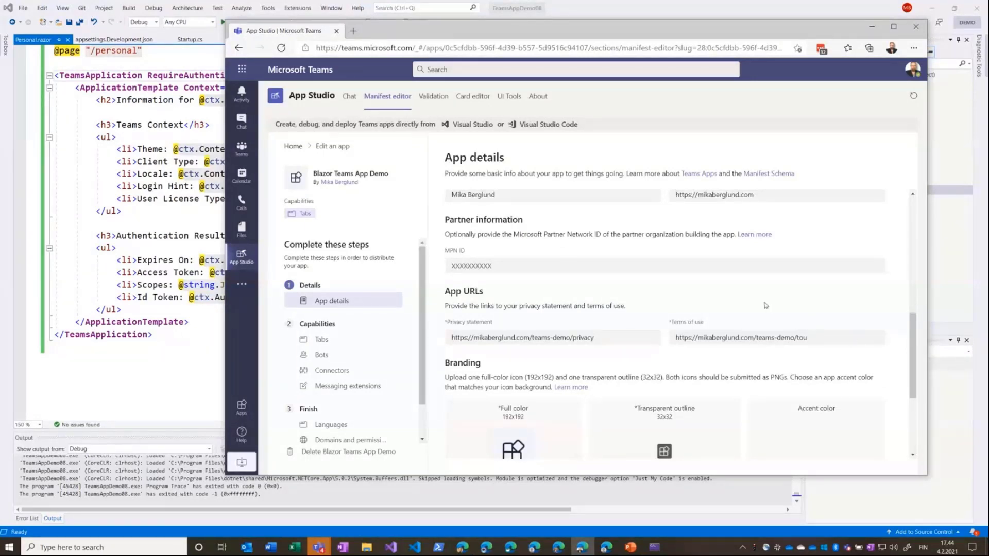
pyautogui.scroll(-3)
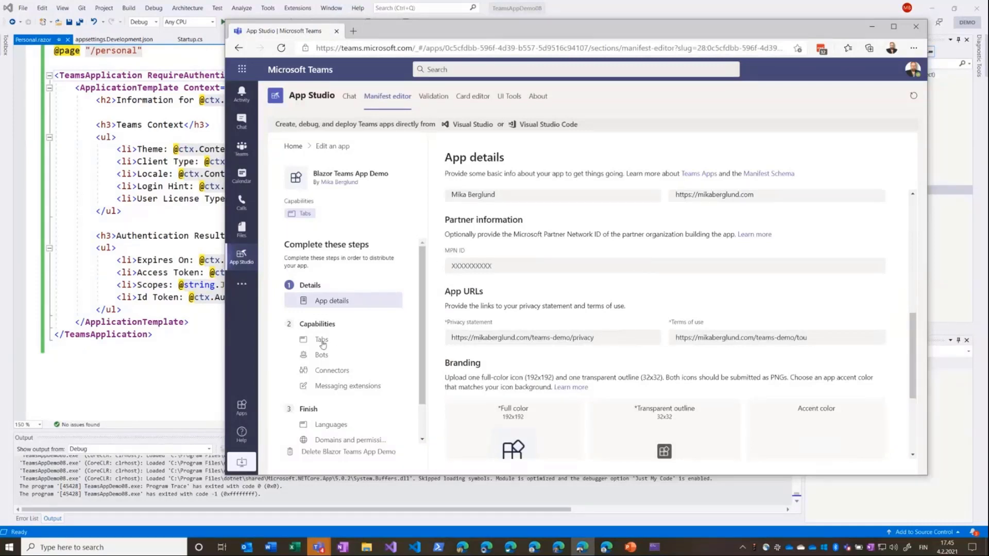
pyautogui.click(321, 339)
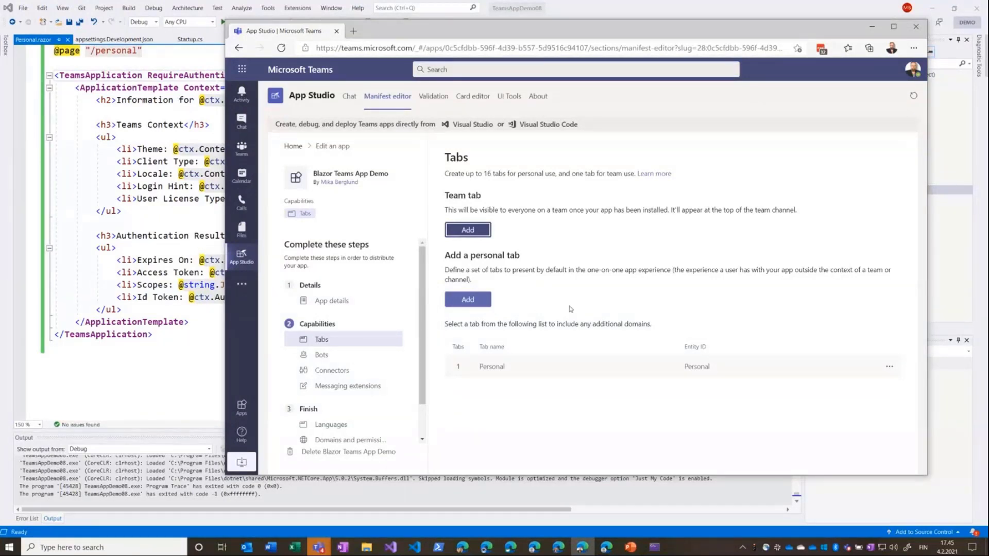
pyautogui.moveTo(593, 368)
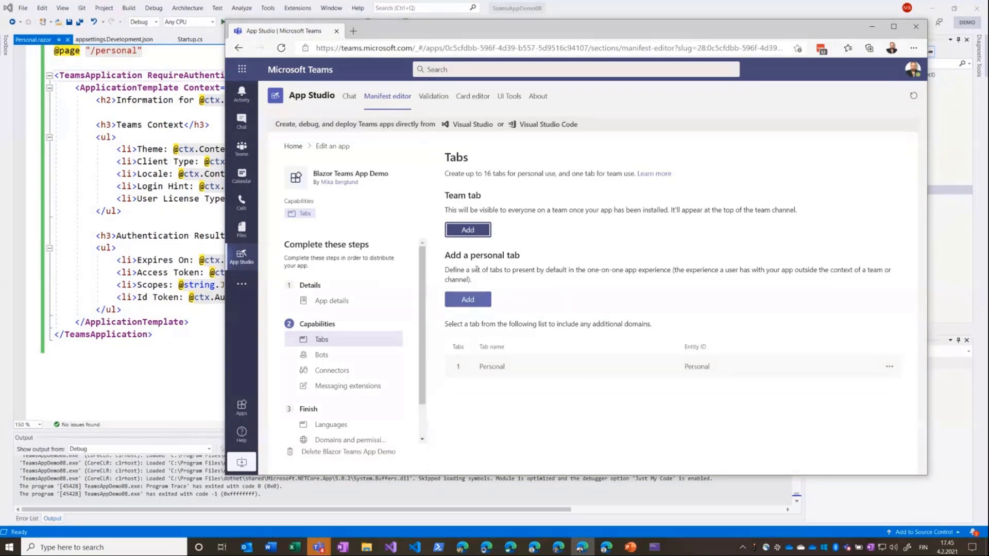
pyautogui.moveTo(467, 298)
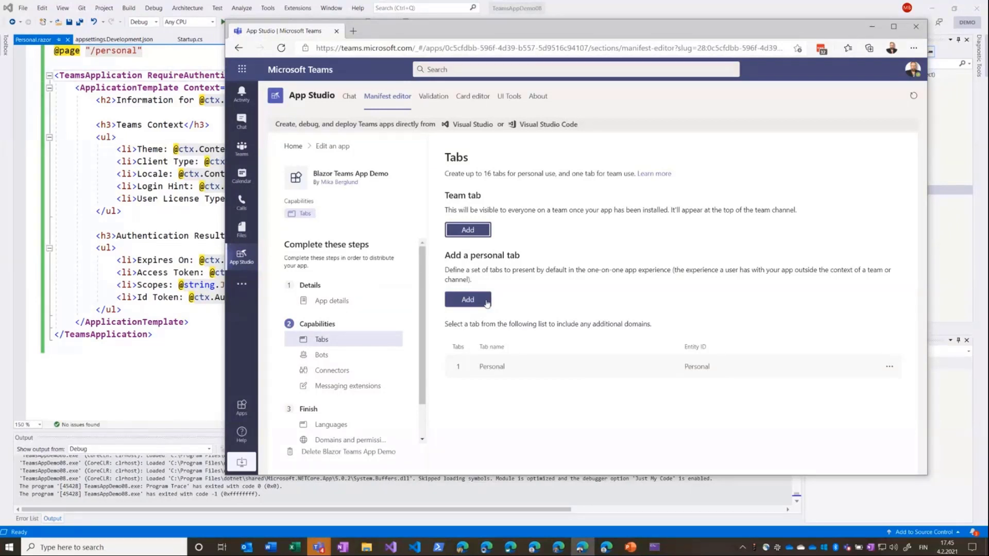
pyautogui.click(467, 300)
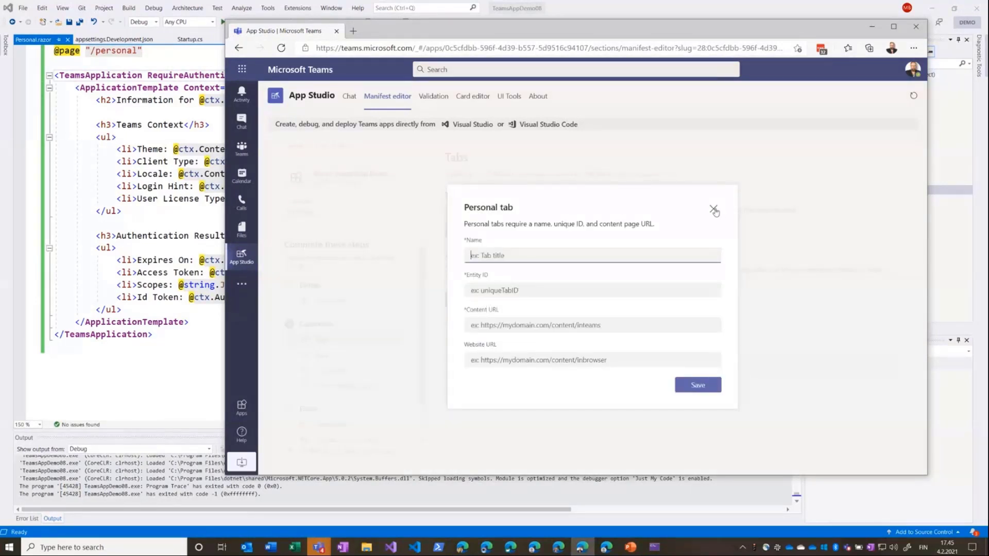
pyautogui.click(713, 210)
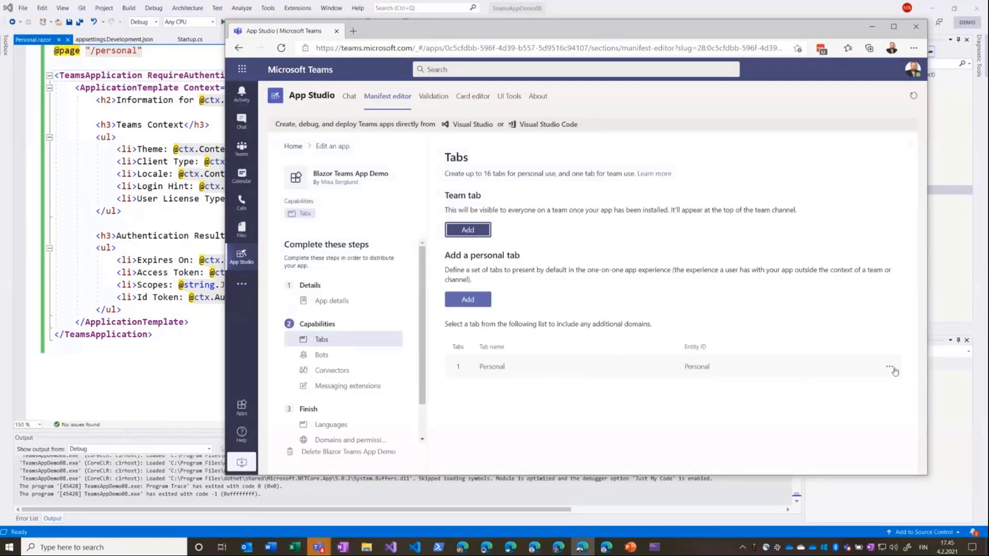
pyautogui.click(890, 366)
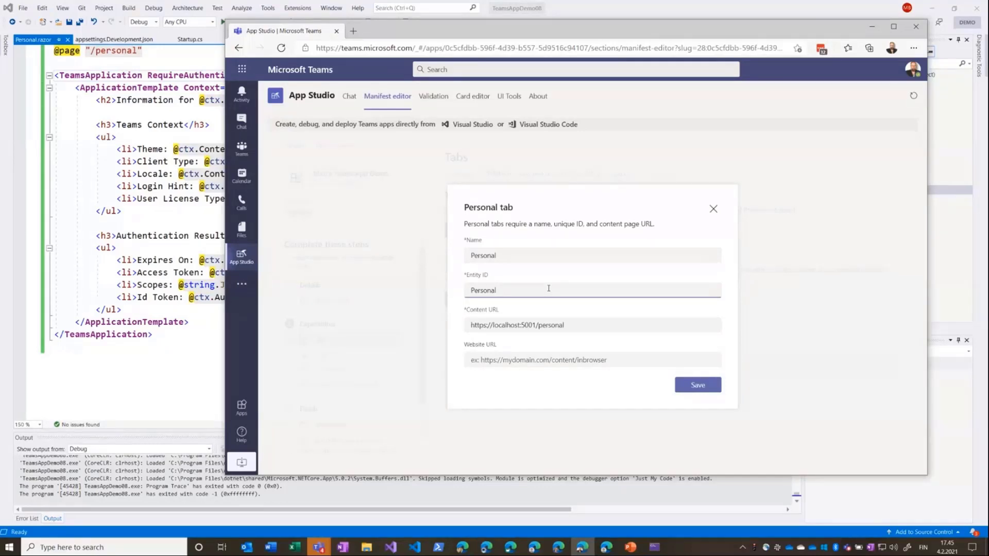
pyautogui.click(562, 325)
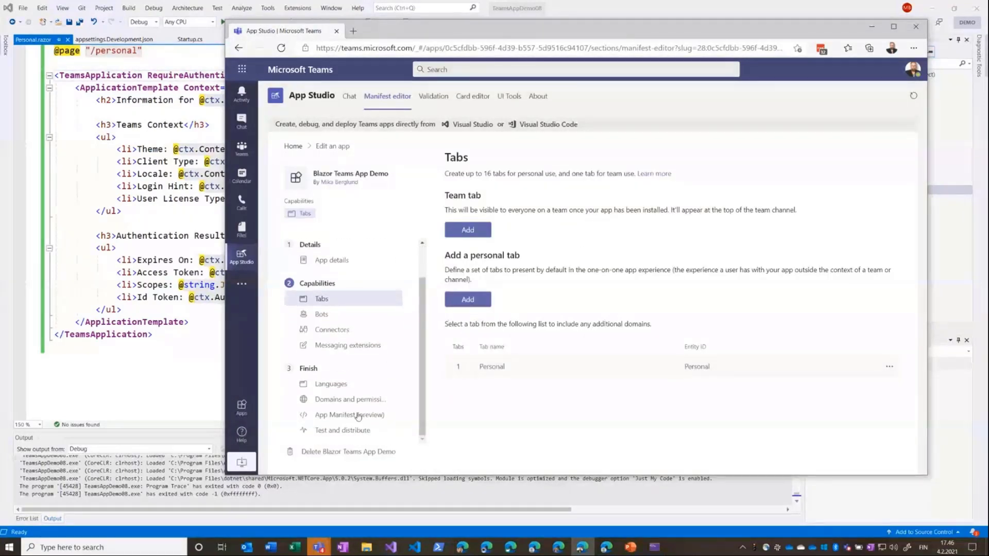
# Preview the app manifest, then go to Test and distribute.
pyautogui.click(349, 414)
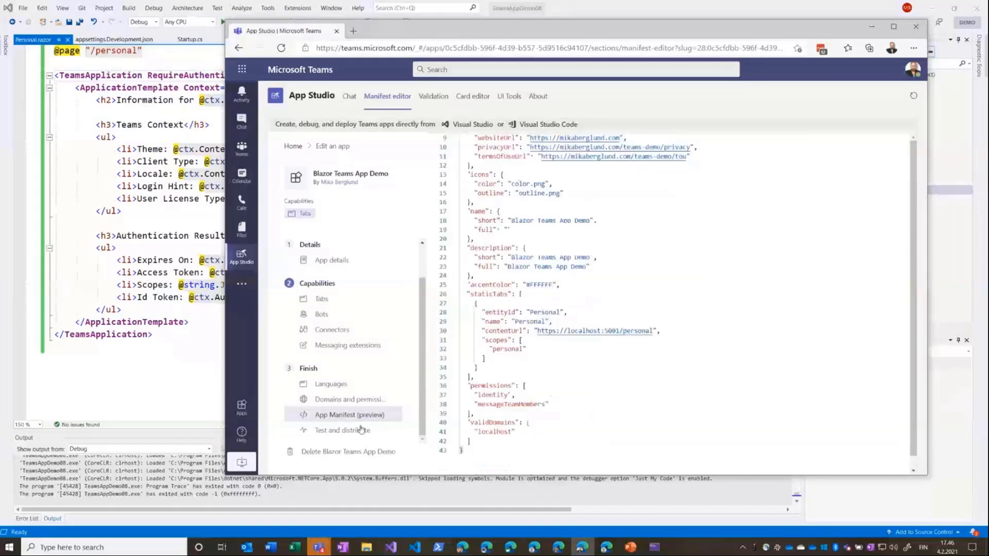
pyautogui.click(342, 431)
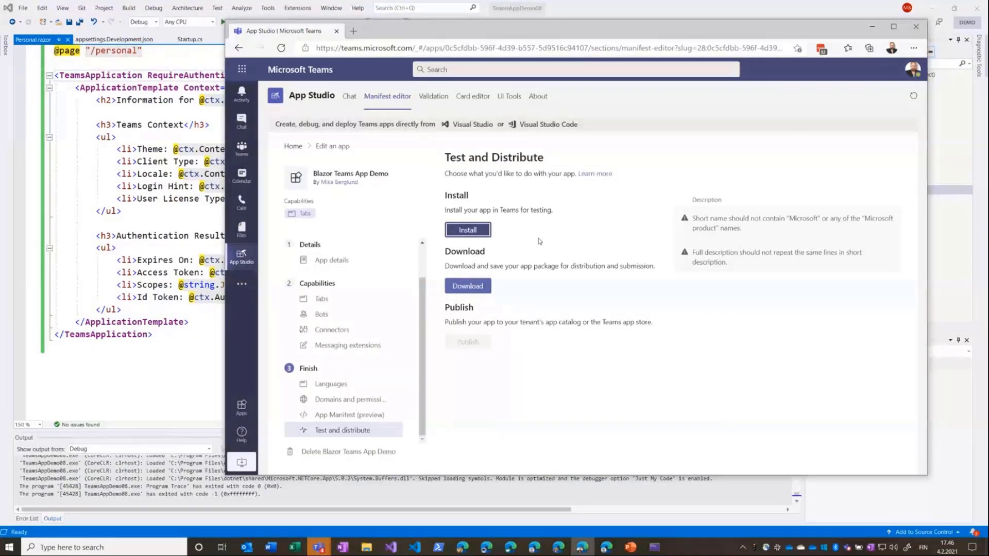
pyautogui.moveTo(575, 259)
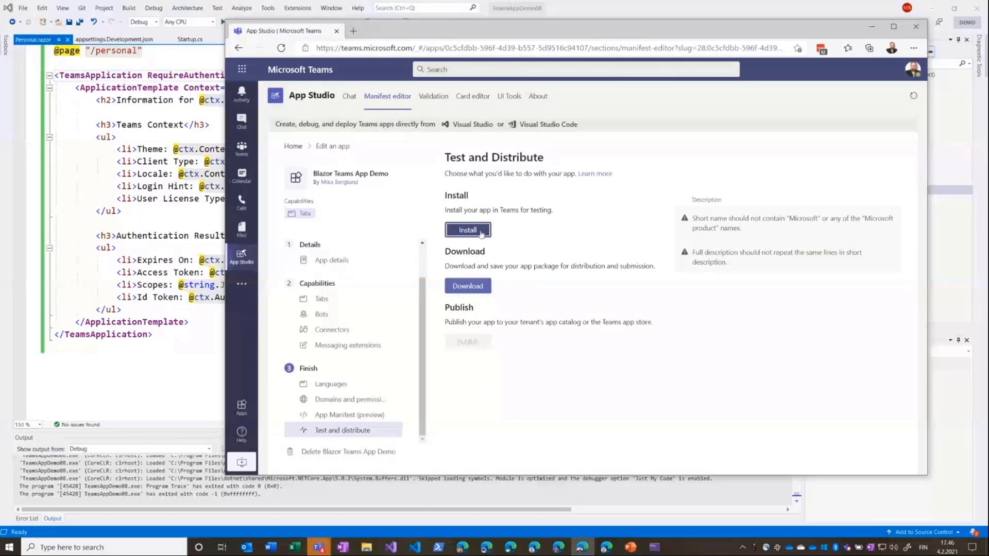
pyautogui.moveTo(548, 210)
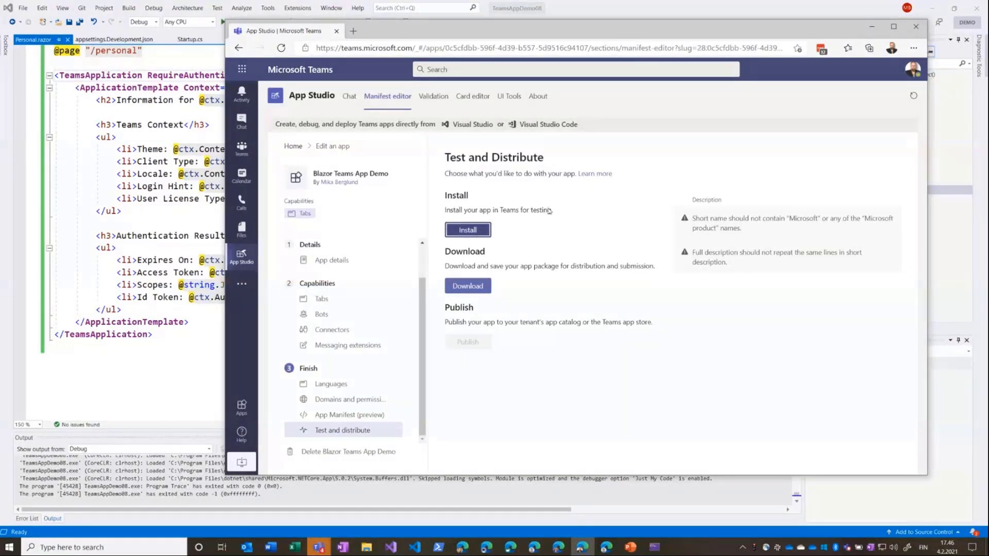
# Install Blazor Teams App Demo from Test and Distribute and add it as a personal app.
pyautogui.click(467, 230)
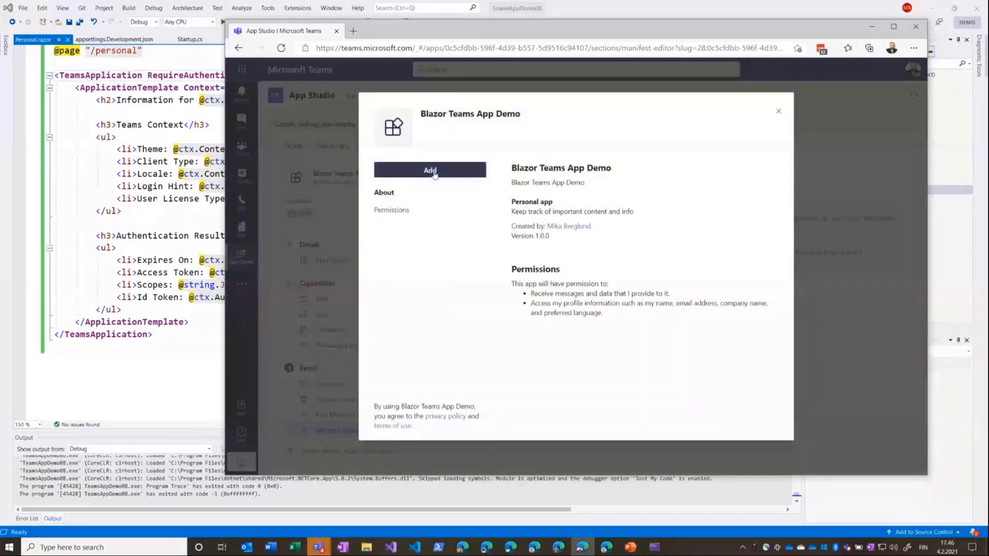
pyautogui.click(430, 171)
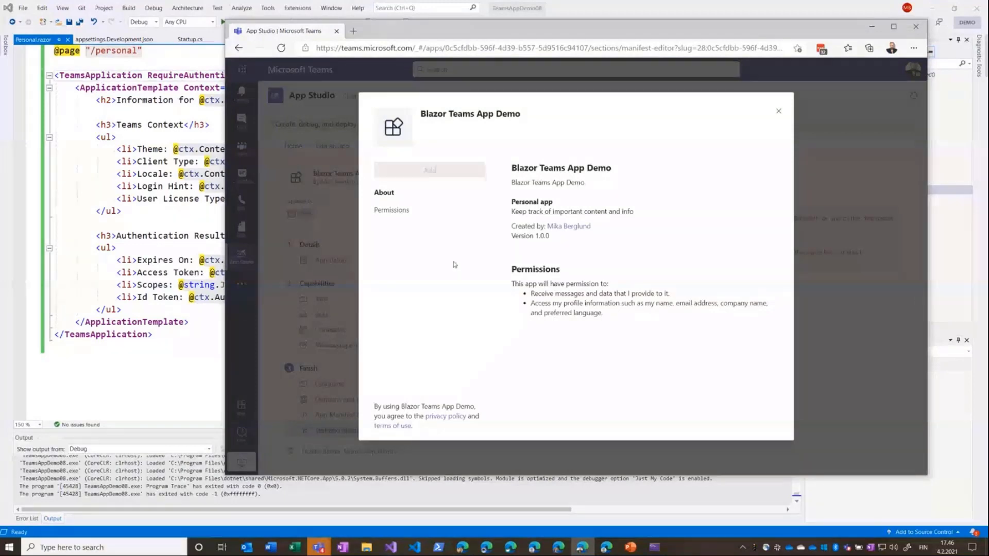
pyautogui.click(430, 170)
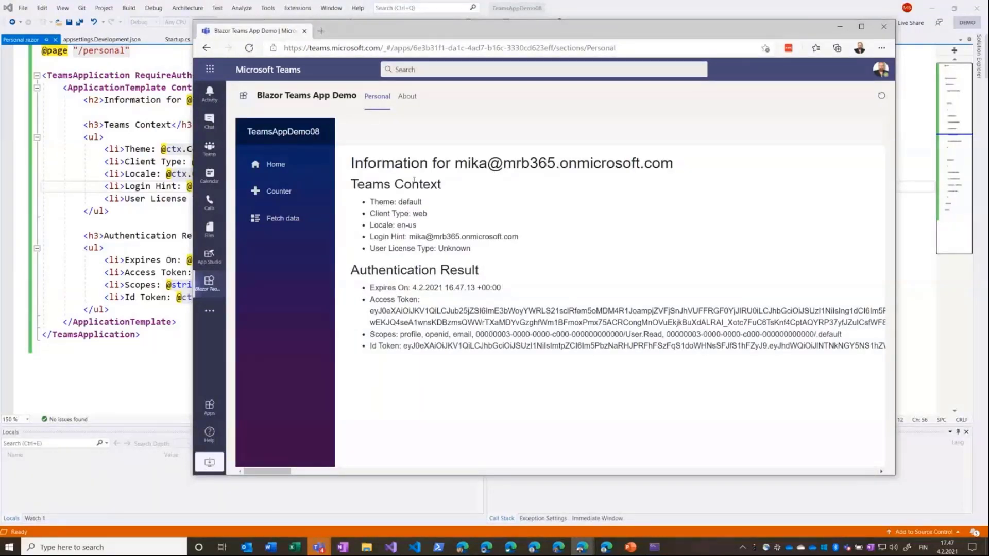
pyautogui.moveTo(516, 212)
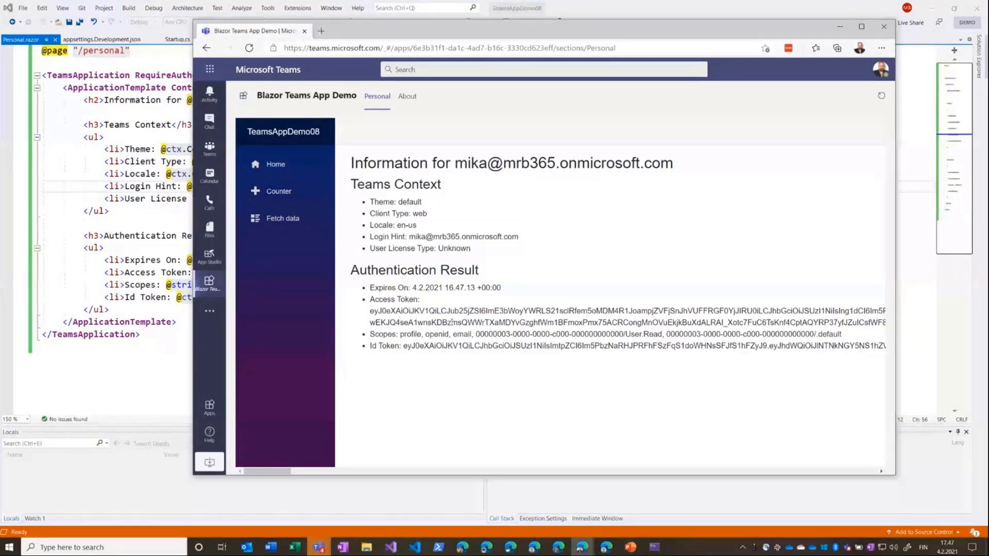
# Highlight the granted scopes listed in the Personal tab's authentication results.
pyautogui.moveTo(370, 311); pyautogui.dragTo(469, 311)
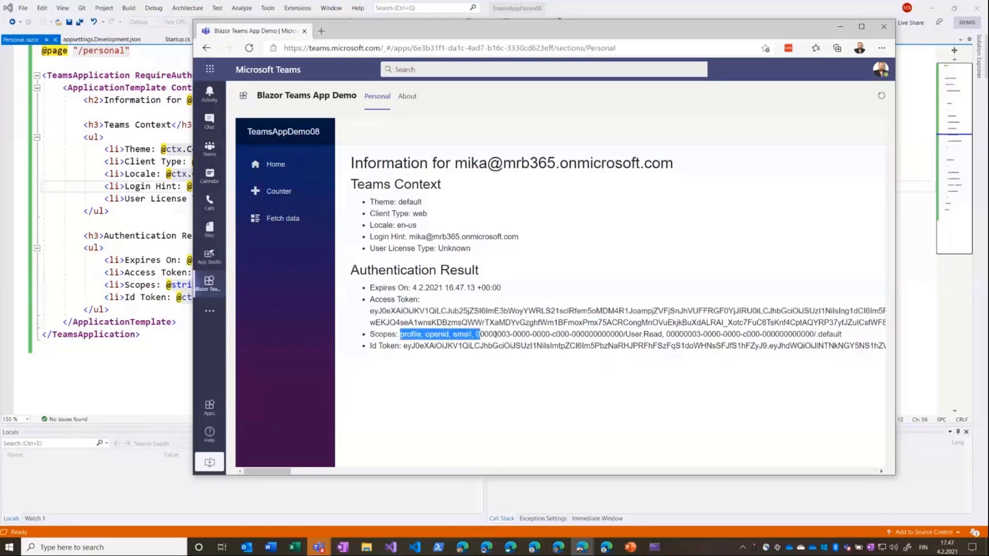
pyautogui.moveTo(480, 334); pyautogui.dragTo(741, 334)
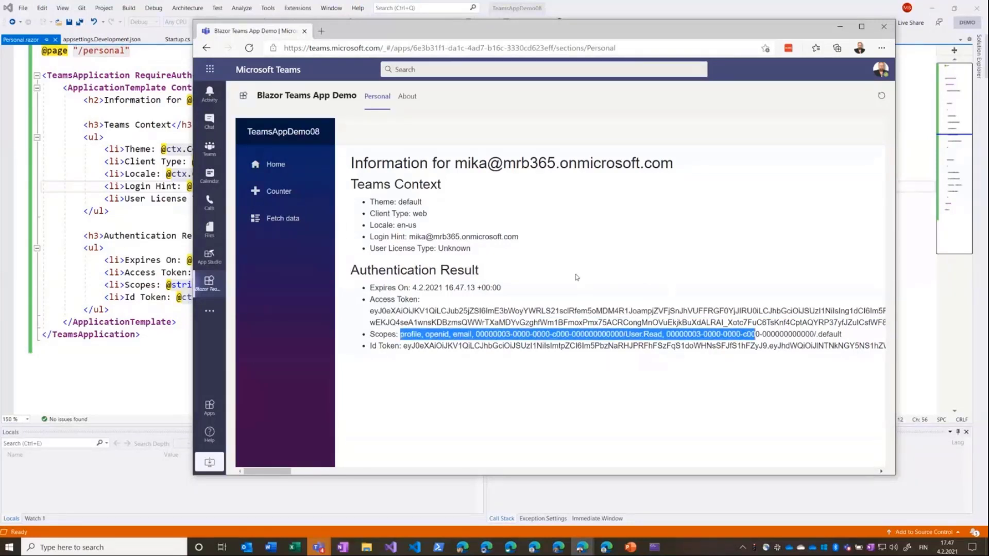
pyautogui.moveTo(520, 289)
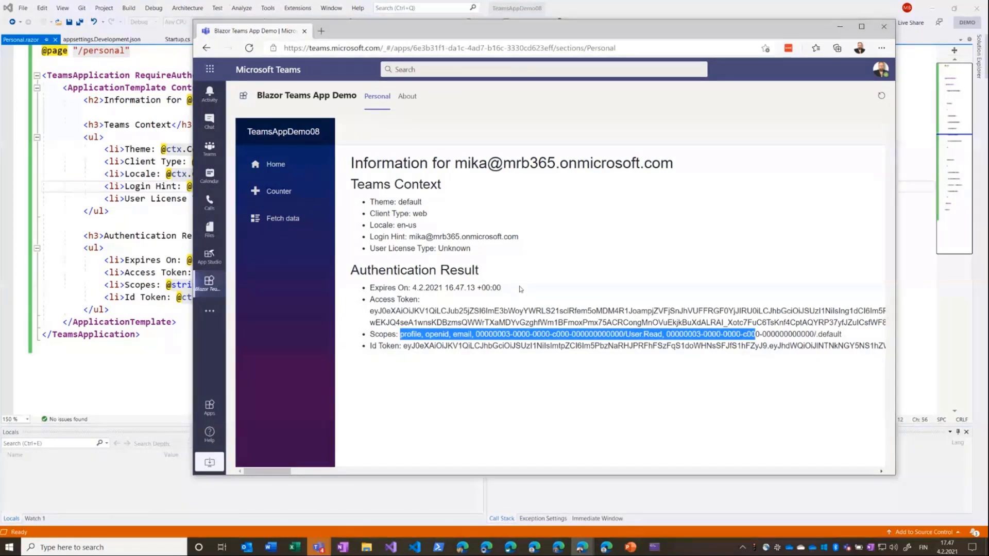